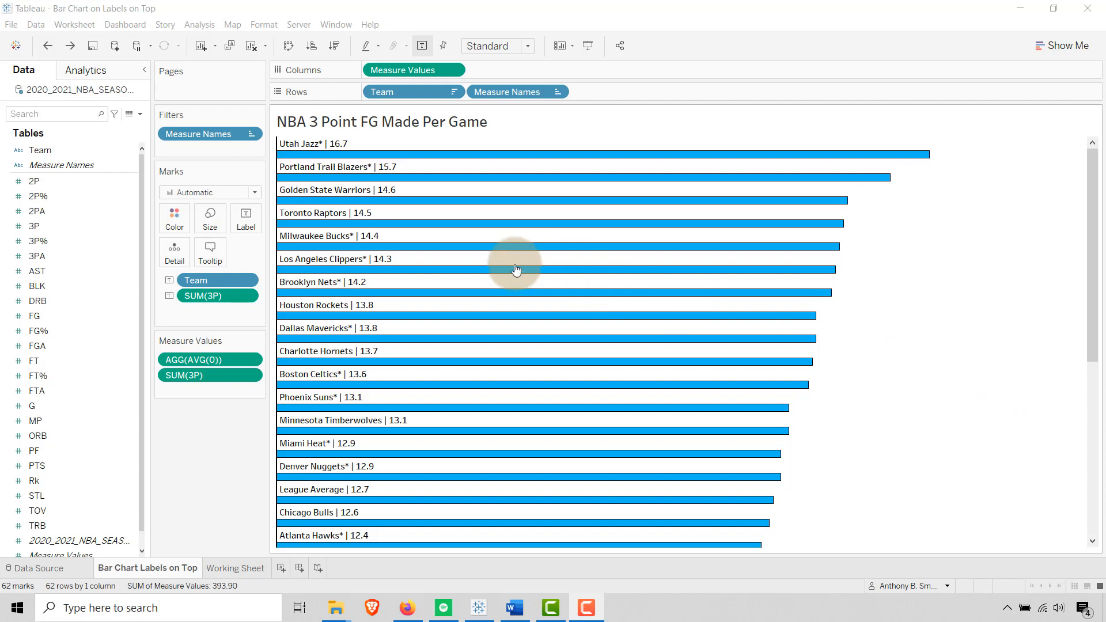
mouse_move(315, 153)
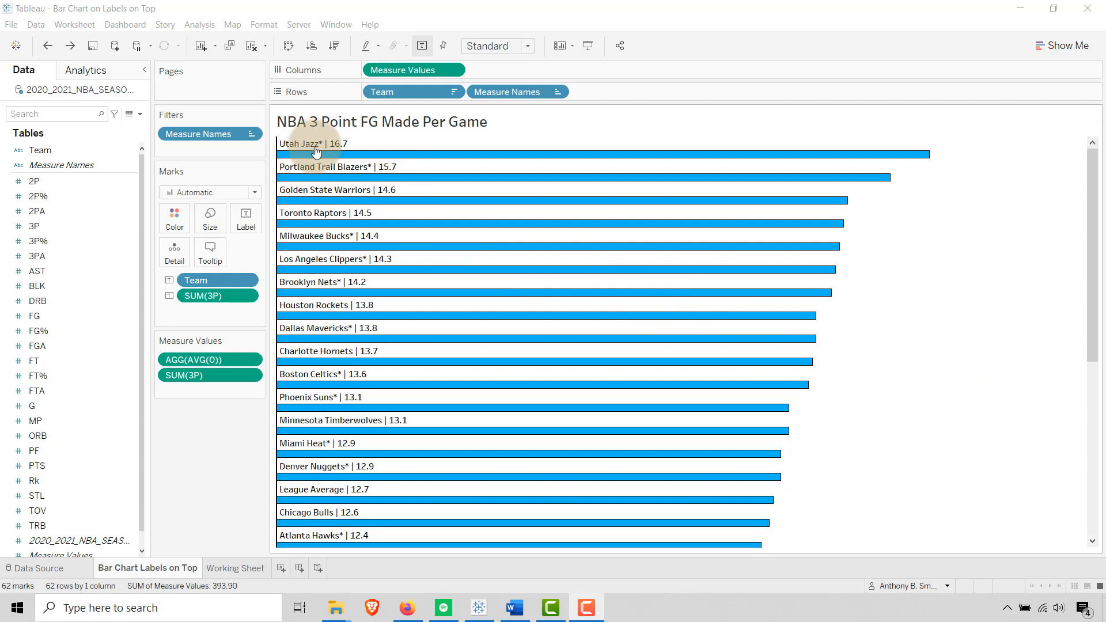
mouse_move(332, 156)
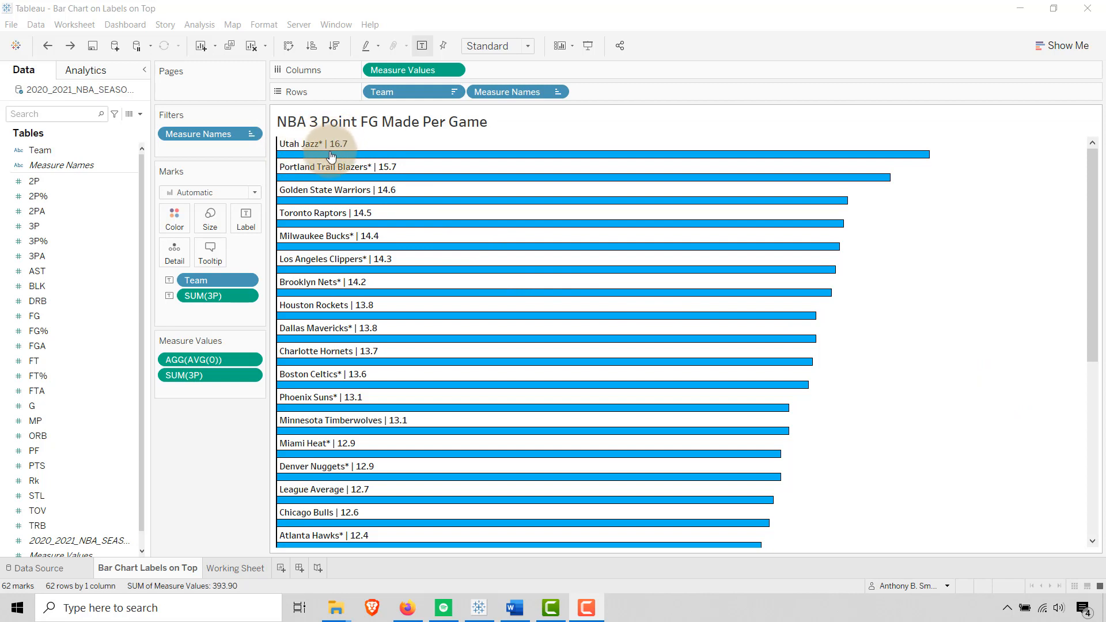
mouse_move(366, 157)
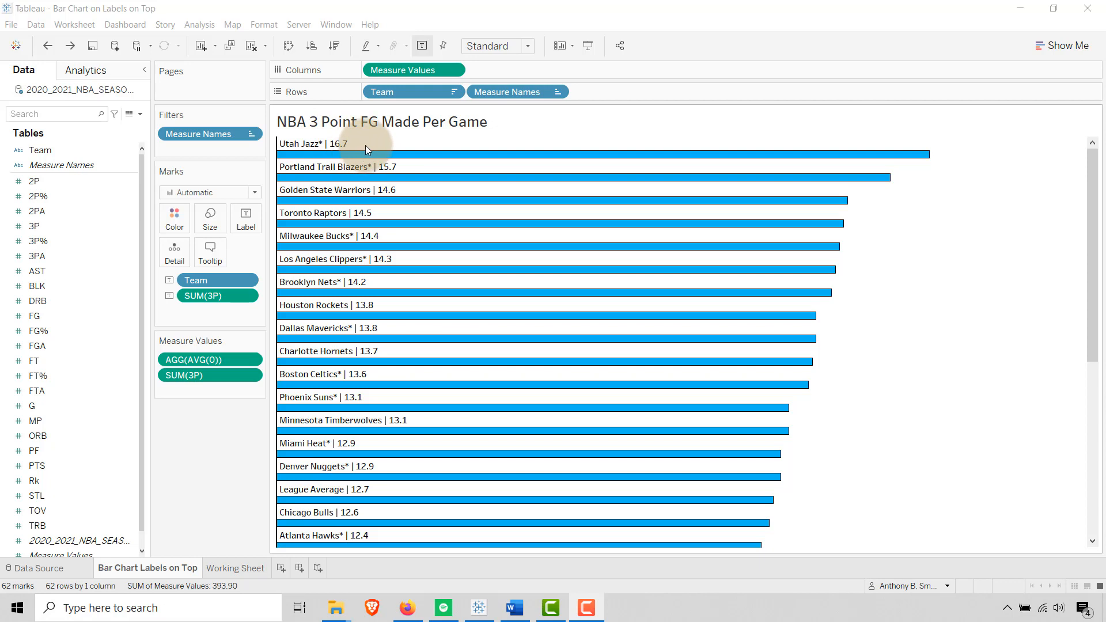
mouse_move(393, 143)
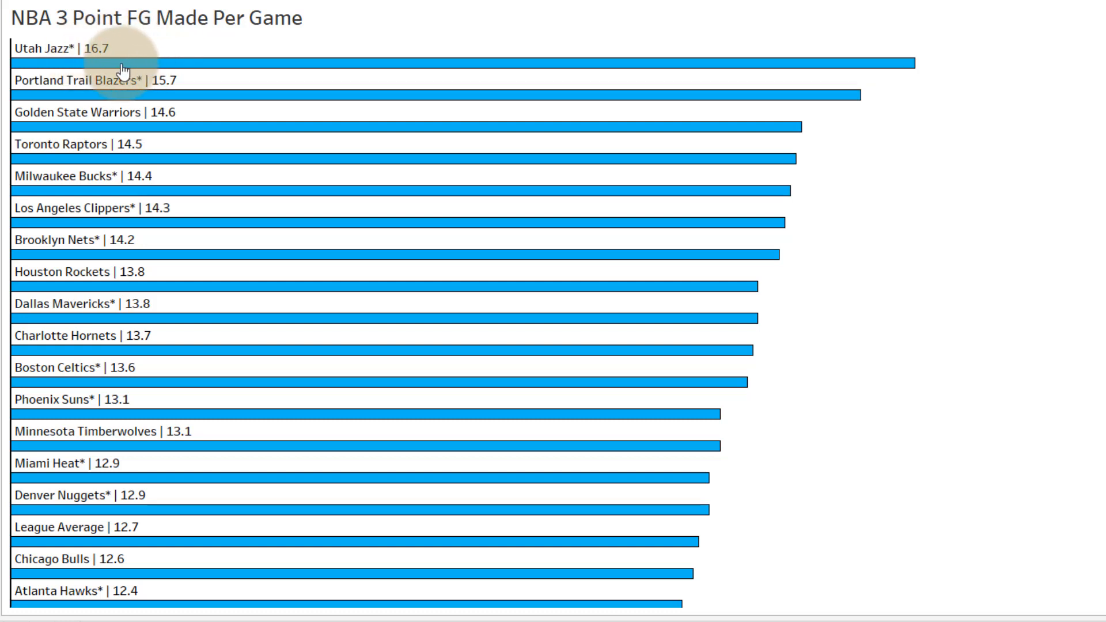
mouse_move(244, 76)
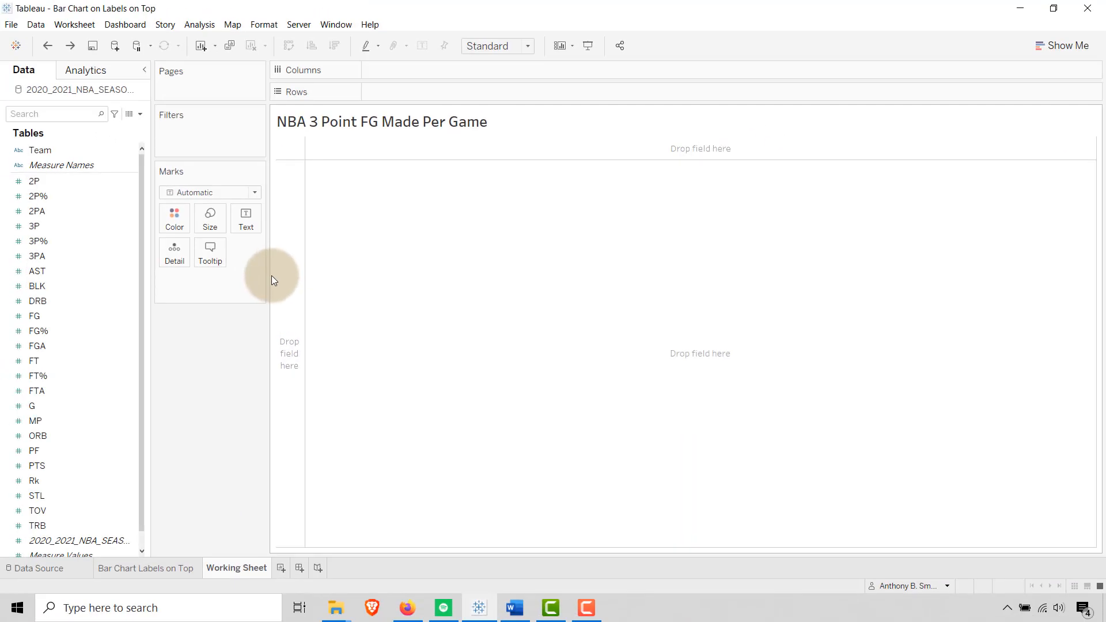
Build a horizontal bar chart with Team on Rows and 3P on Columns.
click(37, 211)
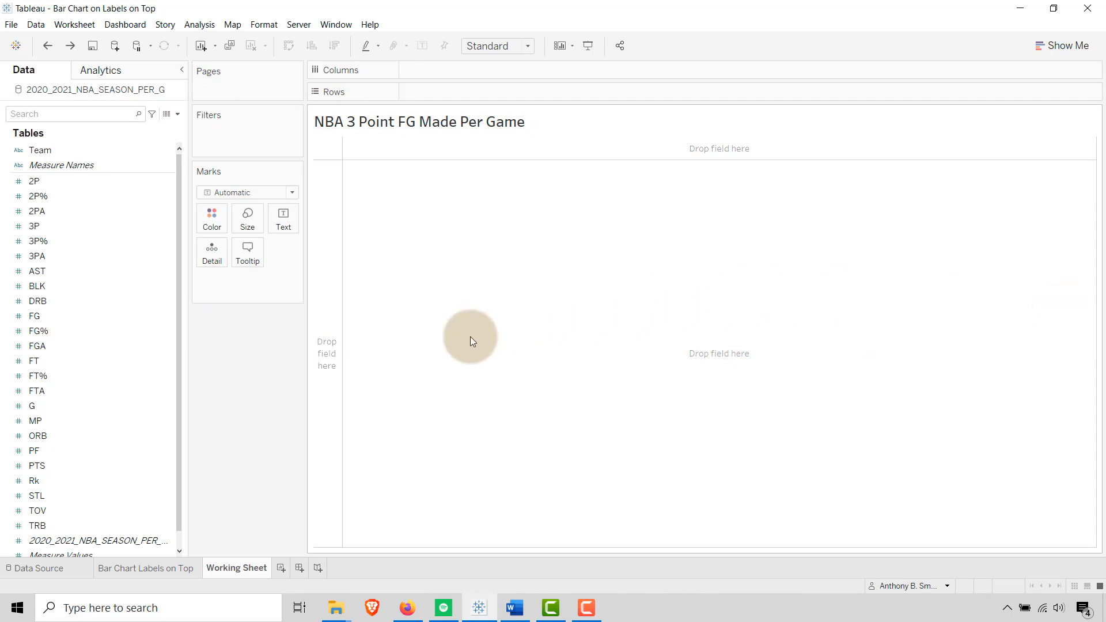
click(40, 150)
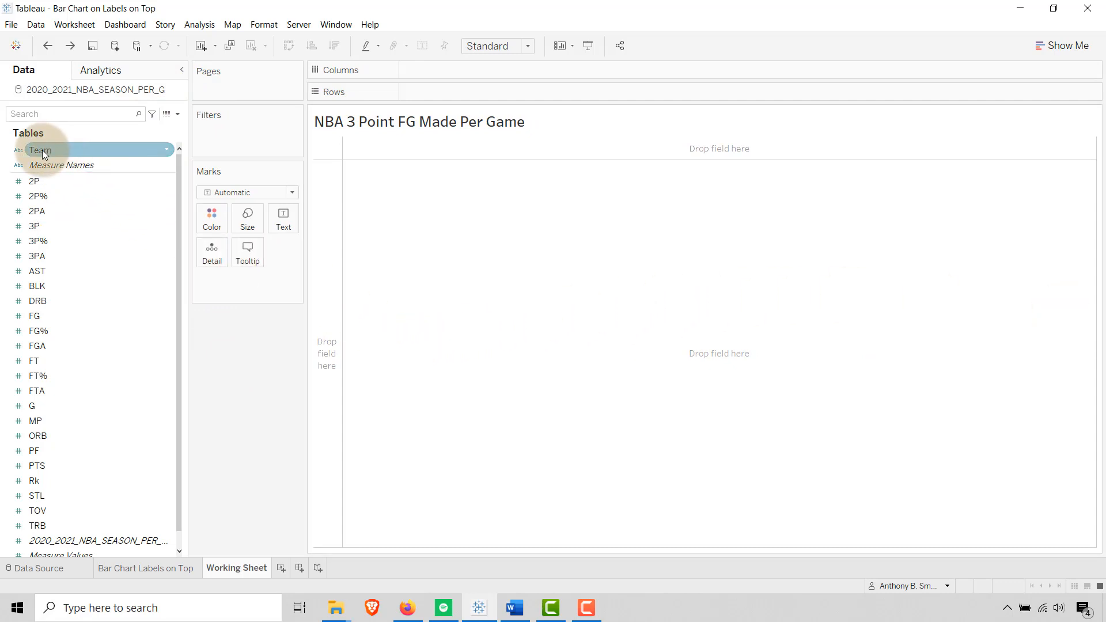
drag(40, 150, 423, 96)
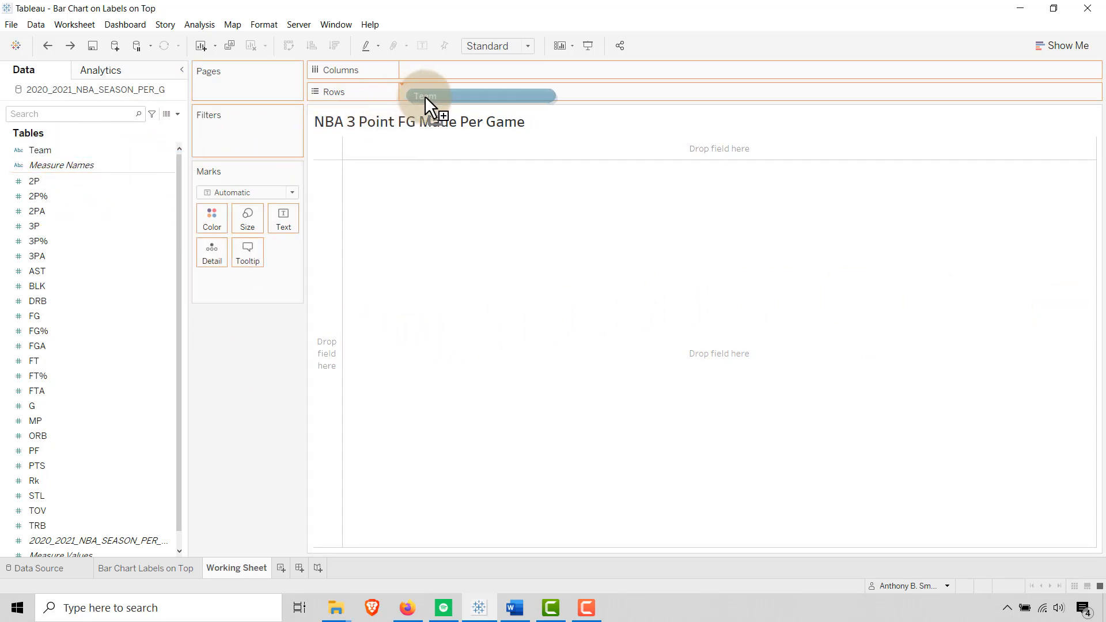
drag(423, 95, 452, 92)
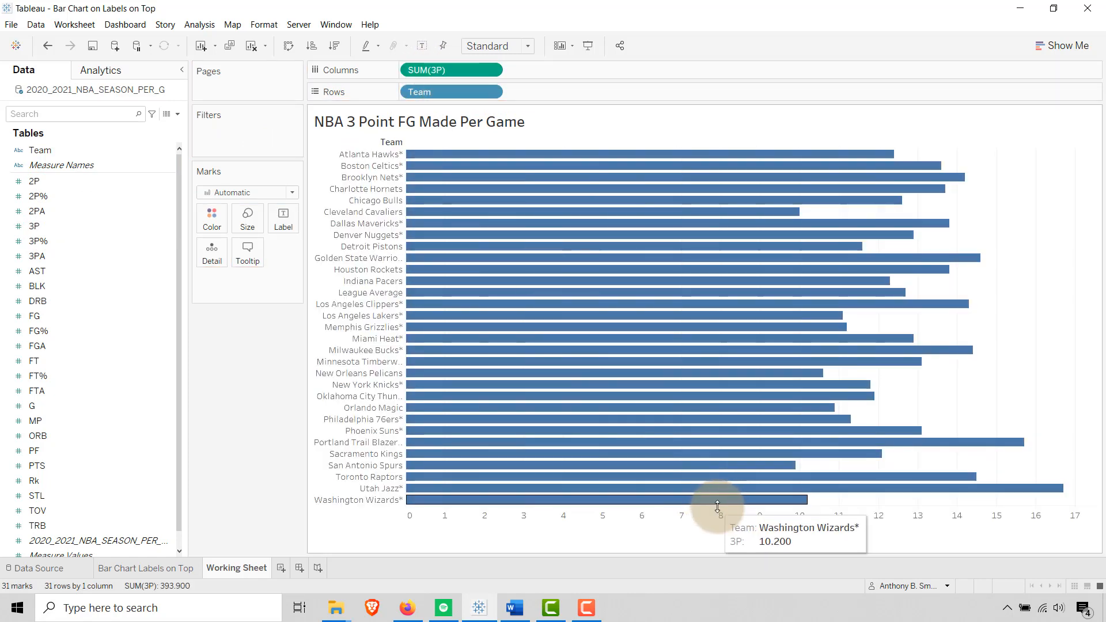
Sort teams by 3P descending and add Team to the bar labels.
click(379, 142)
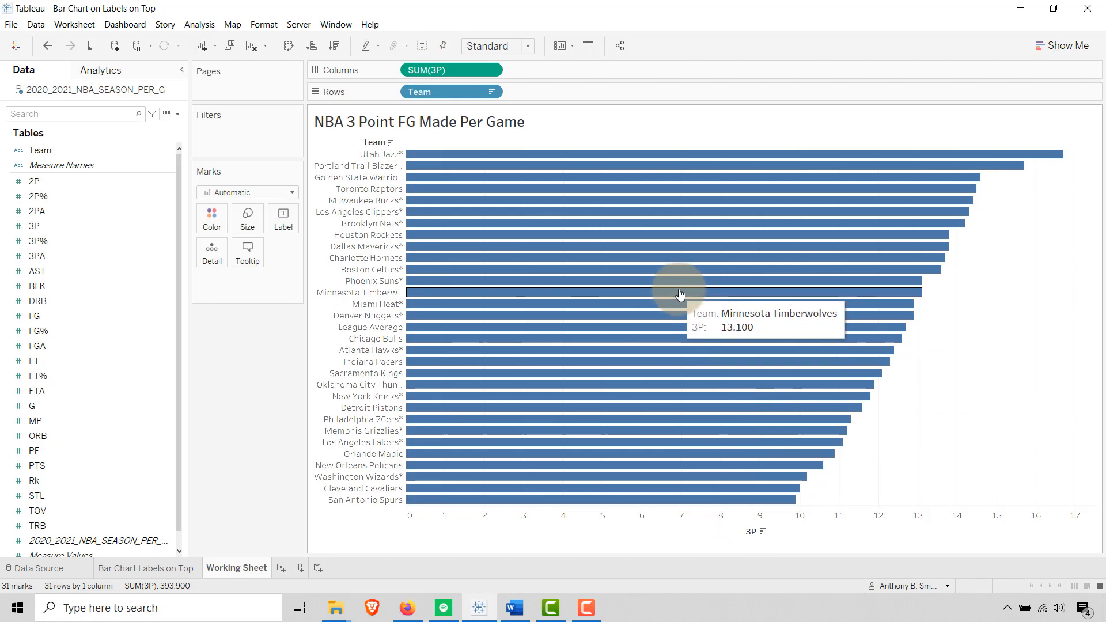
click(34, 181)
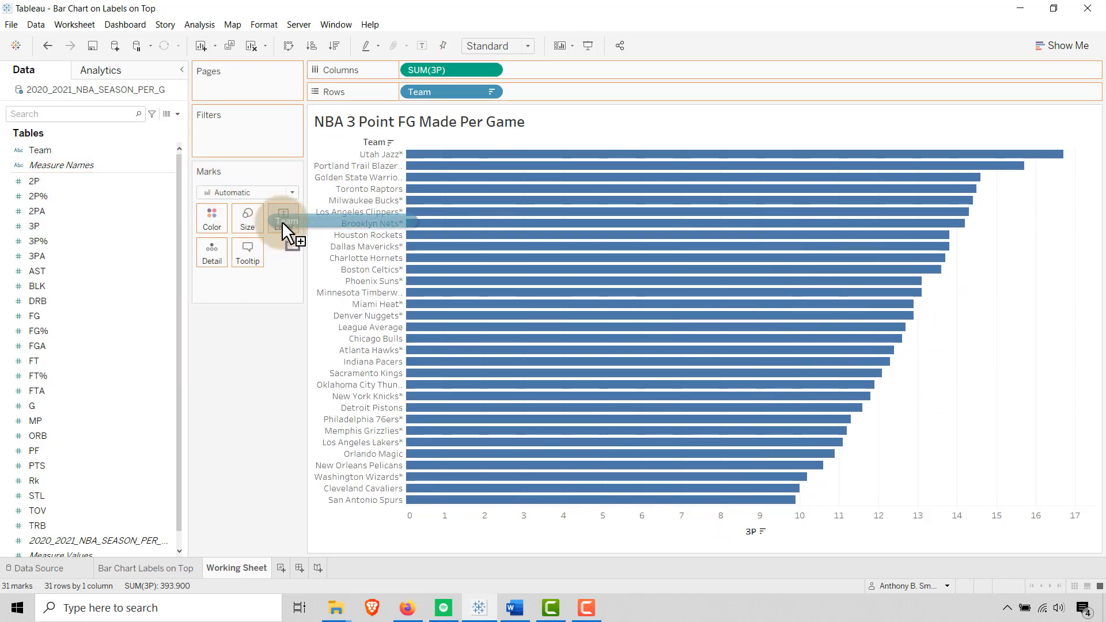
drag(285, 220, 282, 220)
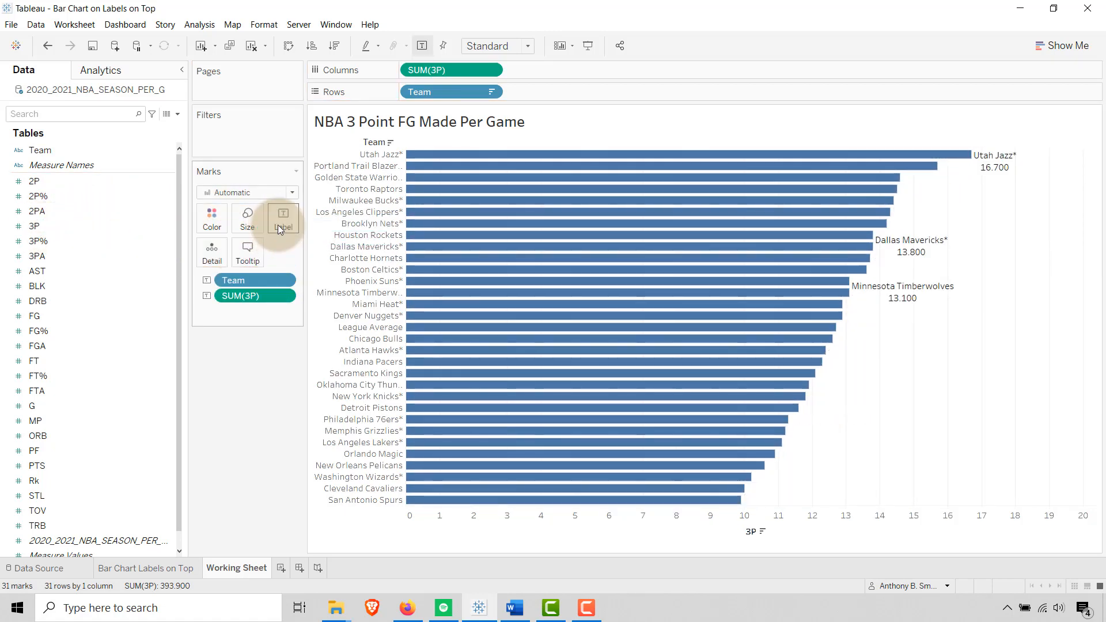
mouse_move(283, 215)
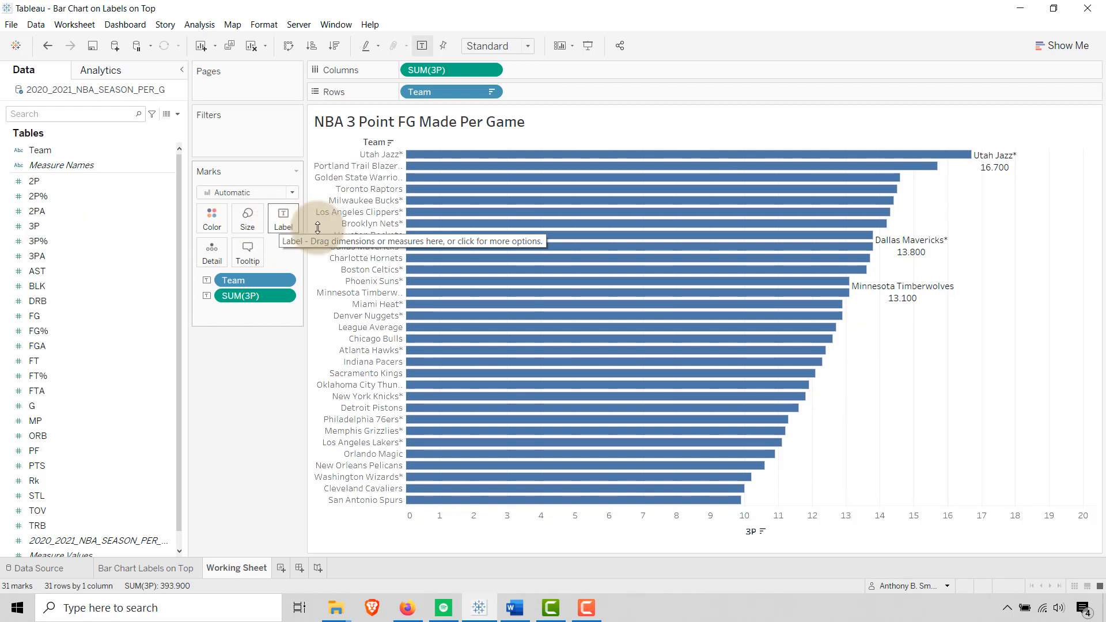
Set the label text to '<Team> | <SUM(3P)>' with values at one decimal.
click(282, 215)
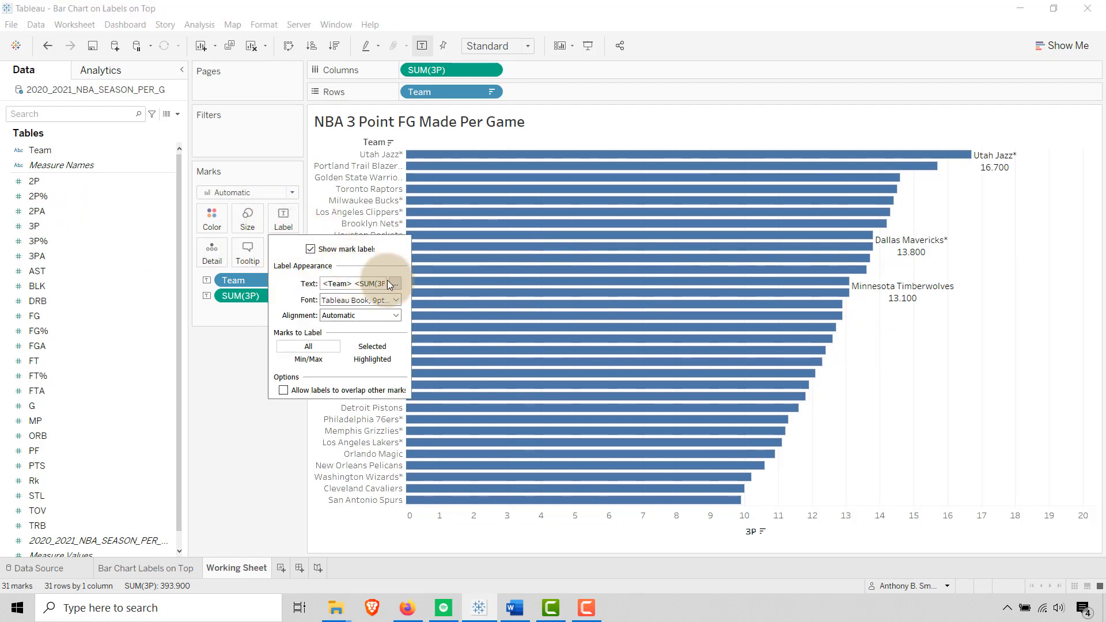
click(393, 283)
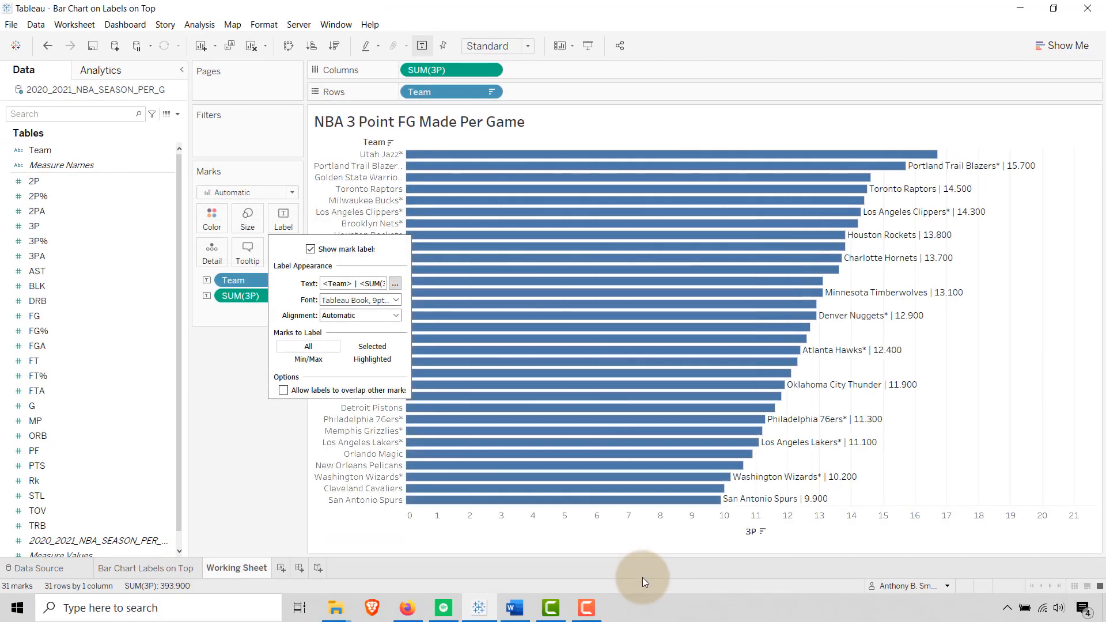
mouse_move(938, 169)
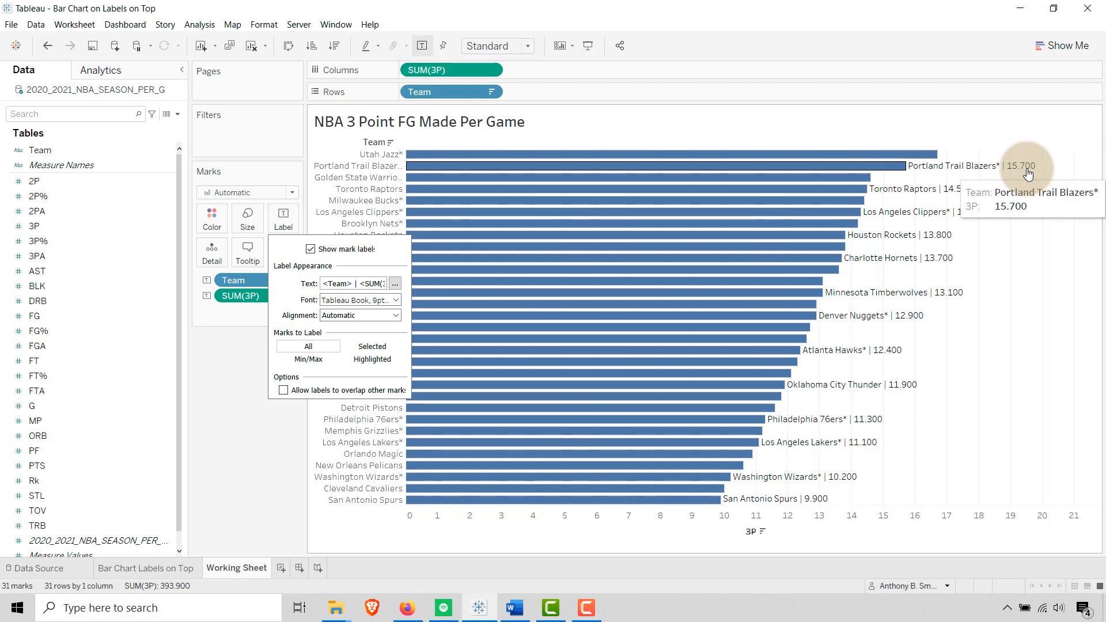
click(241, 296)
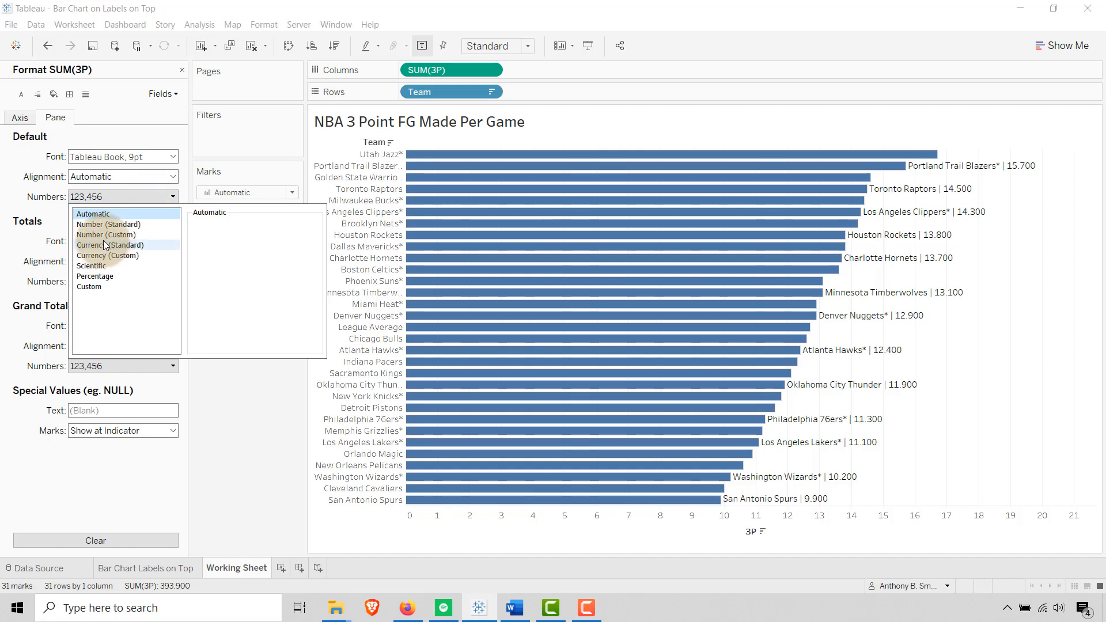
click(106, 235)
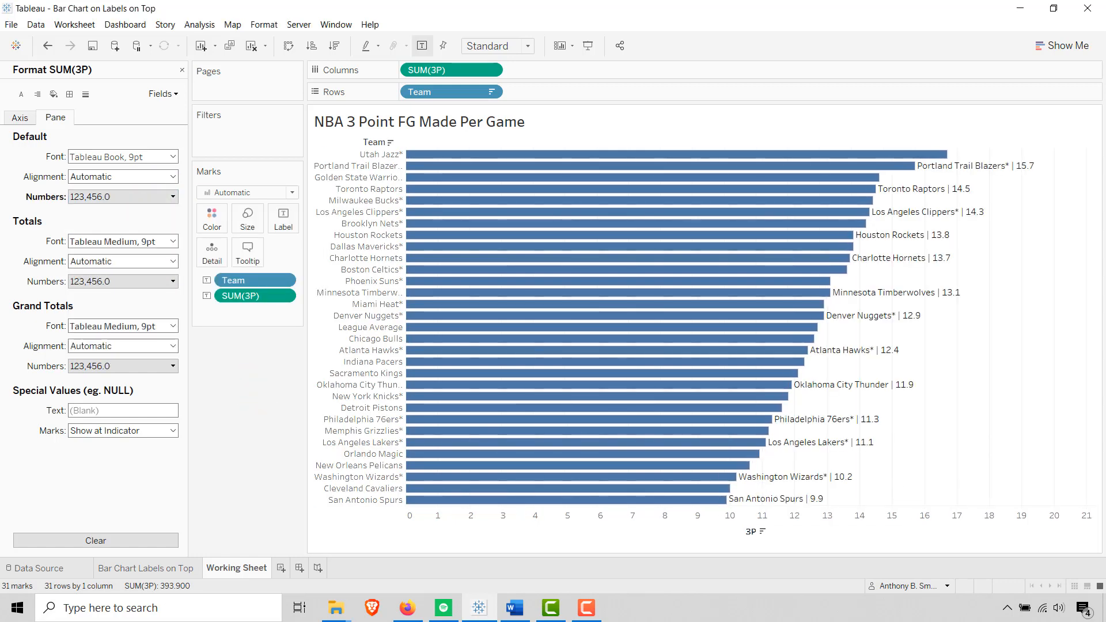
mouse_move(634, 156)
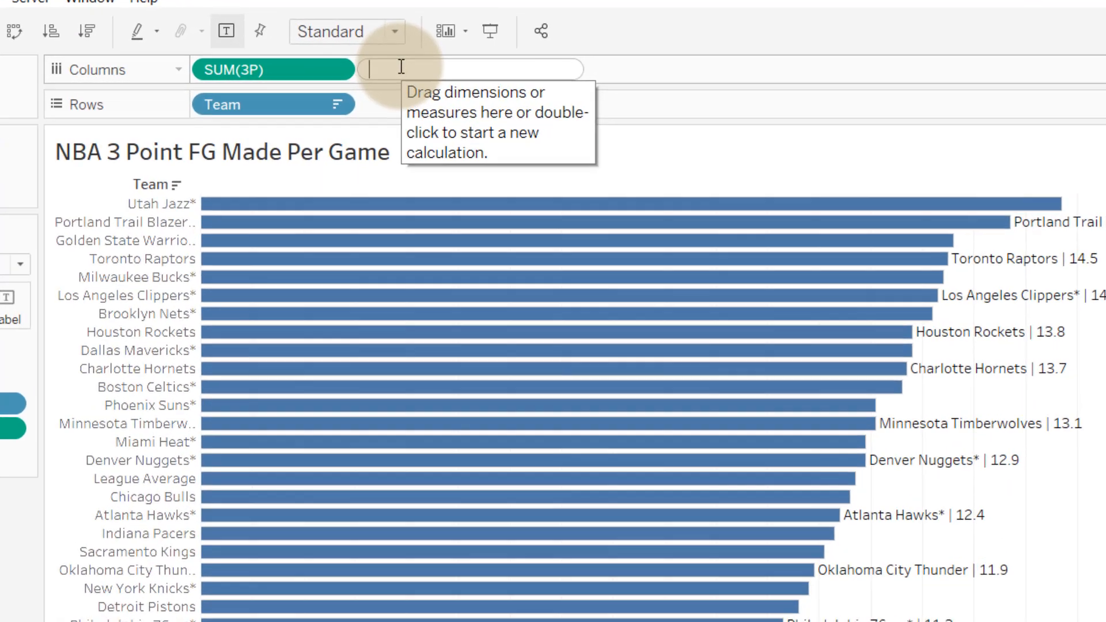
Add an AVG(0) measure to the 3P axis, ordered ahead of SUM(3P).
text(AVG)
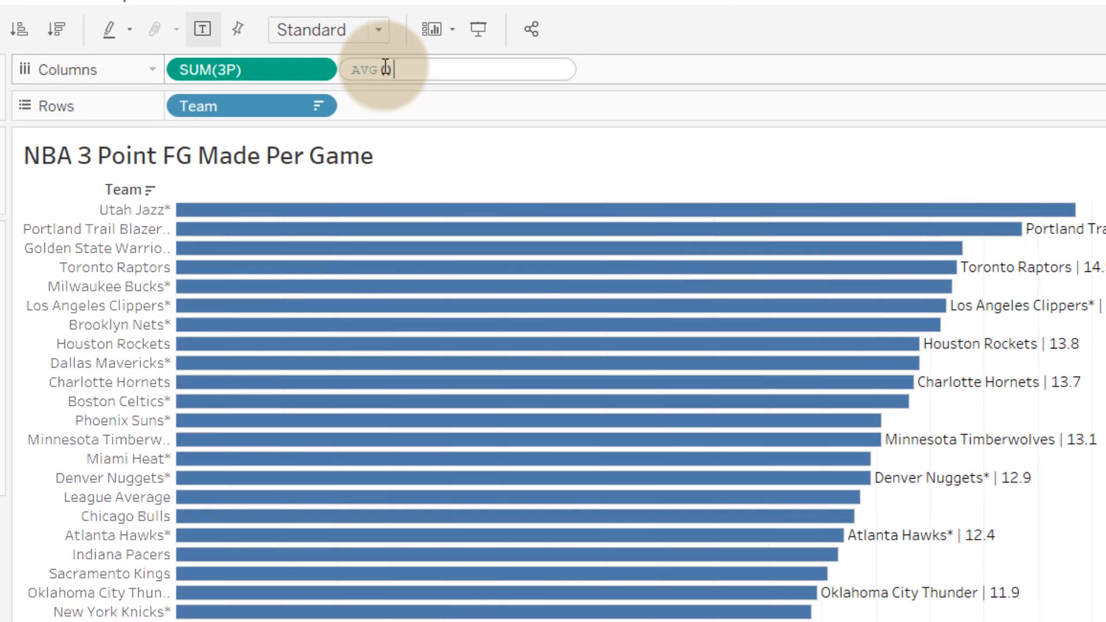
text(()
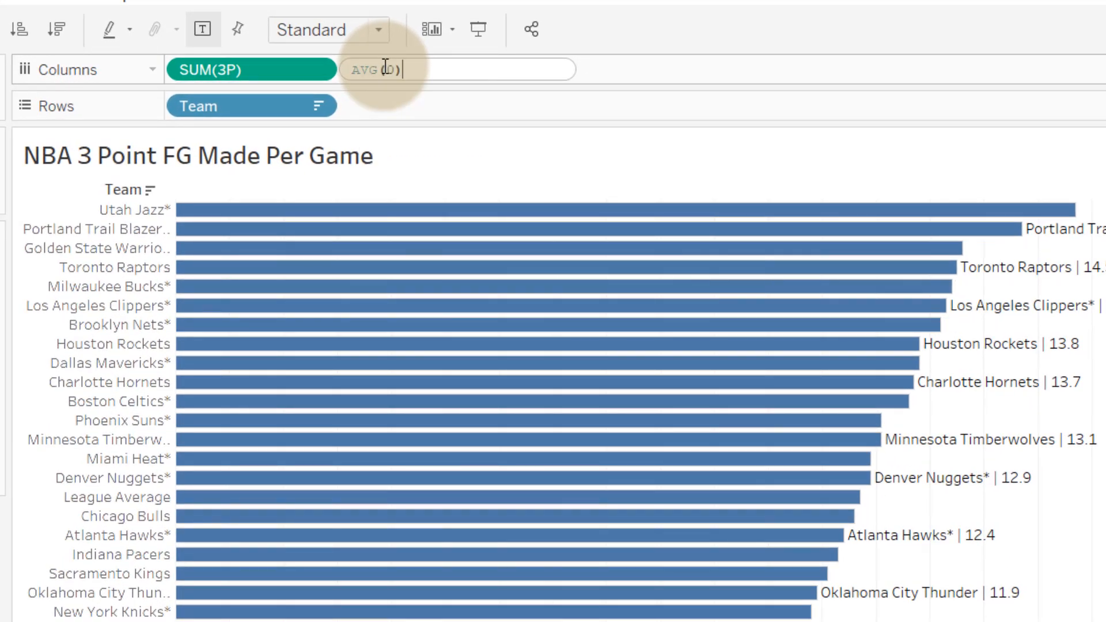
key(Return)
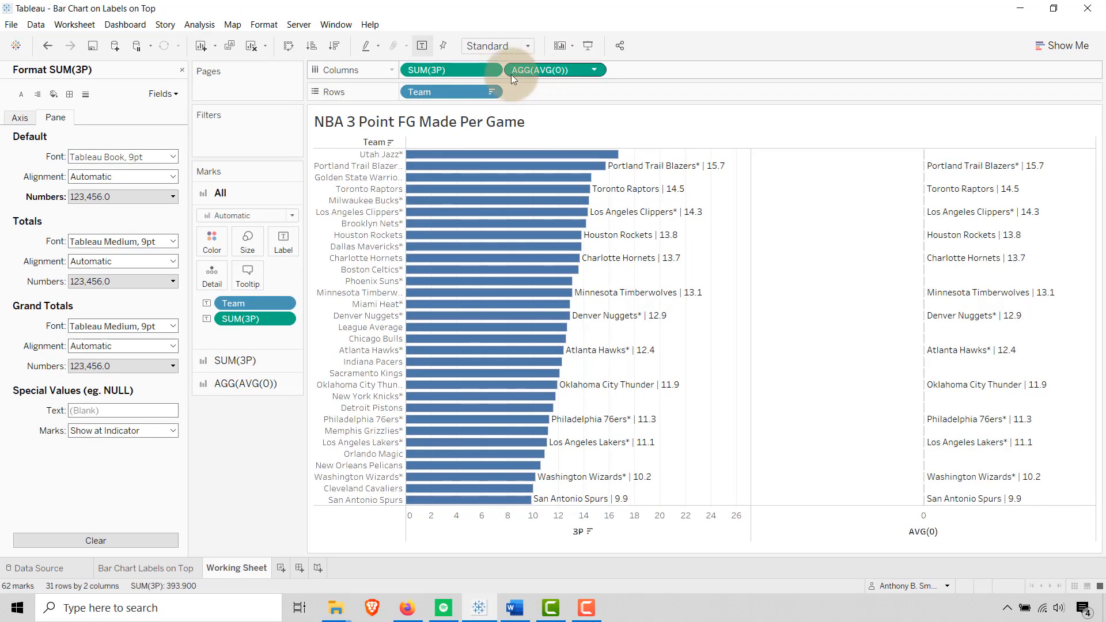
mouse_move(553, 77)
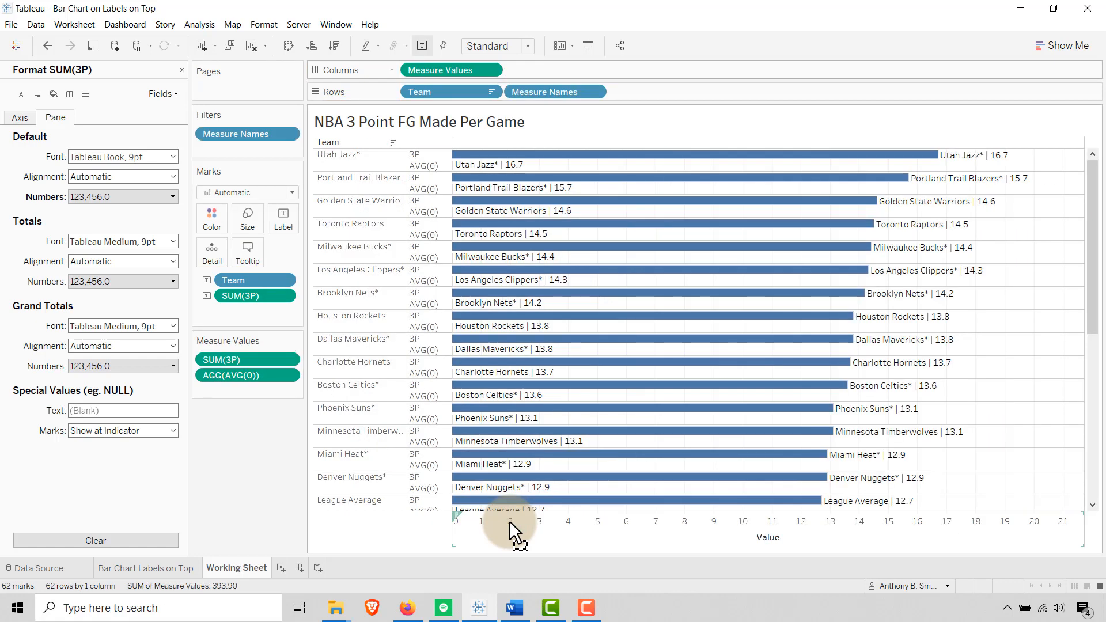
mouse_move(451, 271)
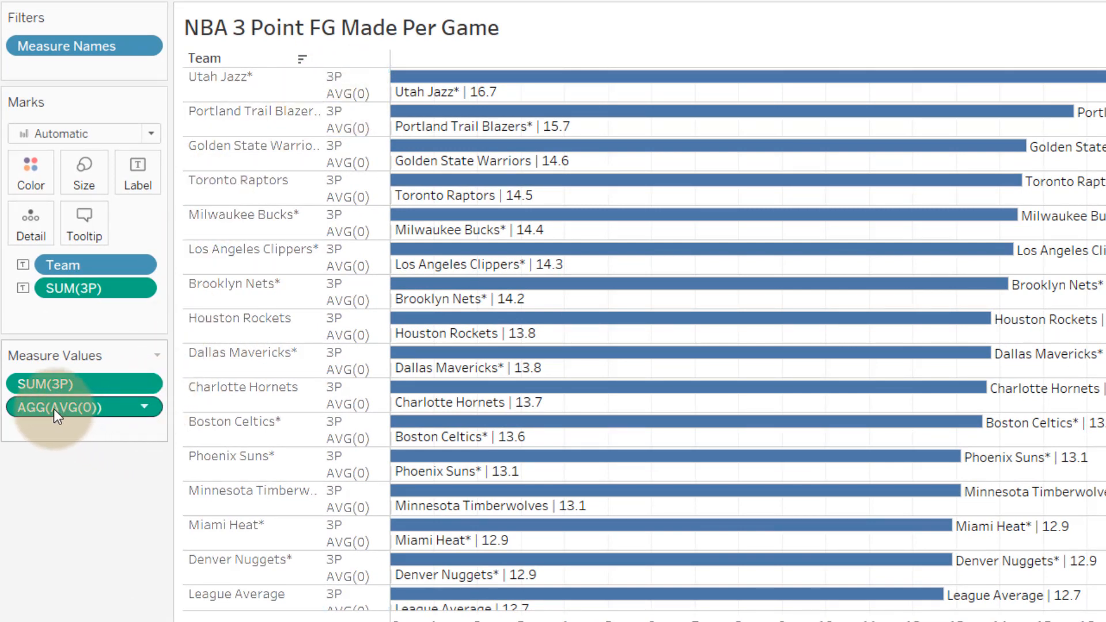
drag(56, 407, 56, 382)
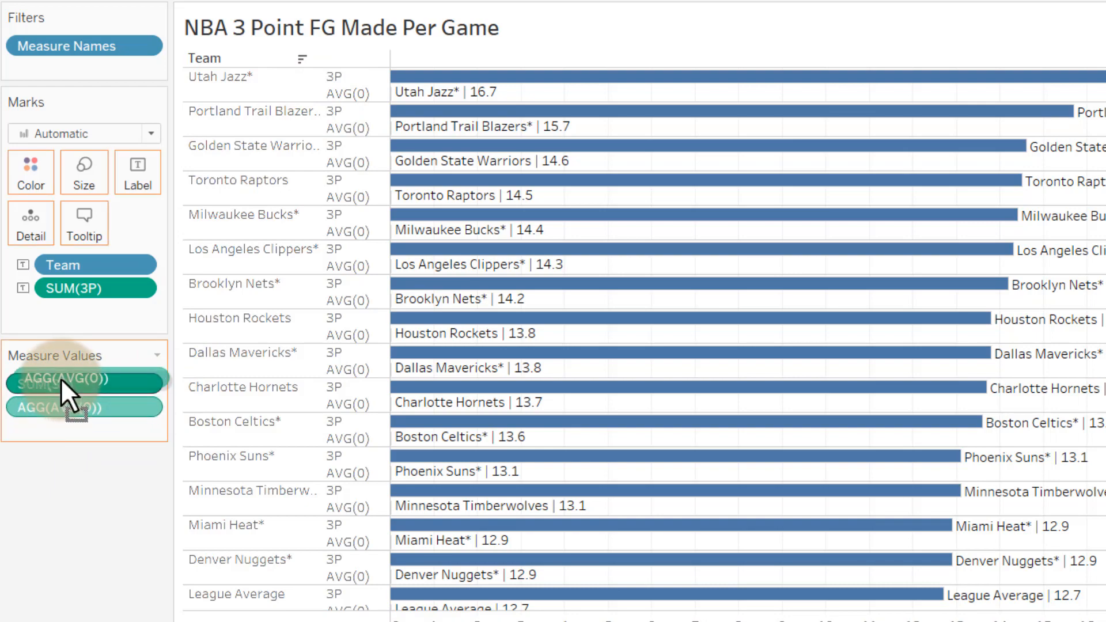
drag(64, 379, 63, 407)
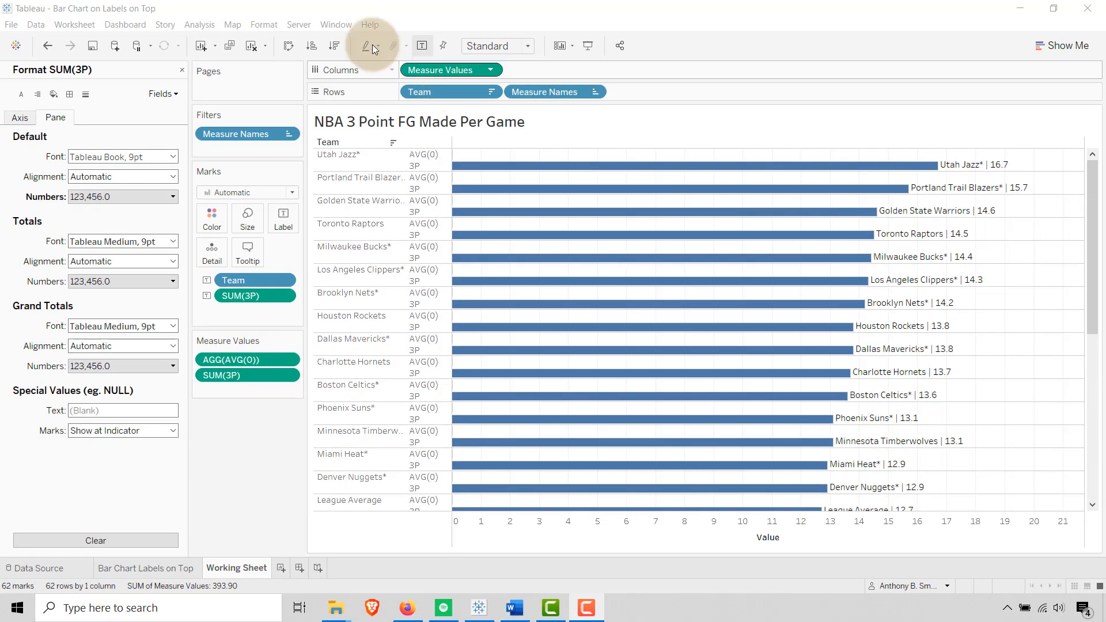
Hide the Value axis header and remove the sheet's row and column borders.
right_click(338, 154)
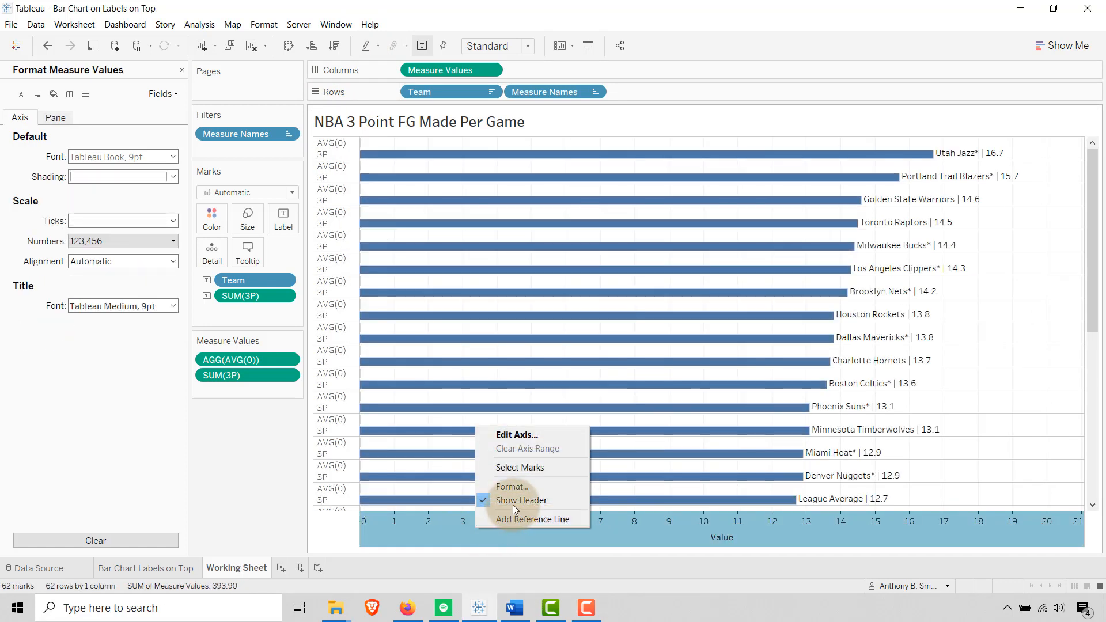
click(521, 500)
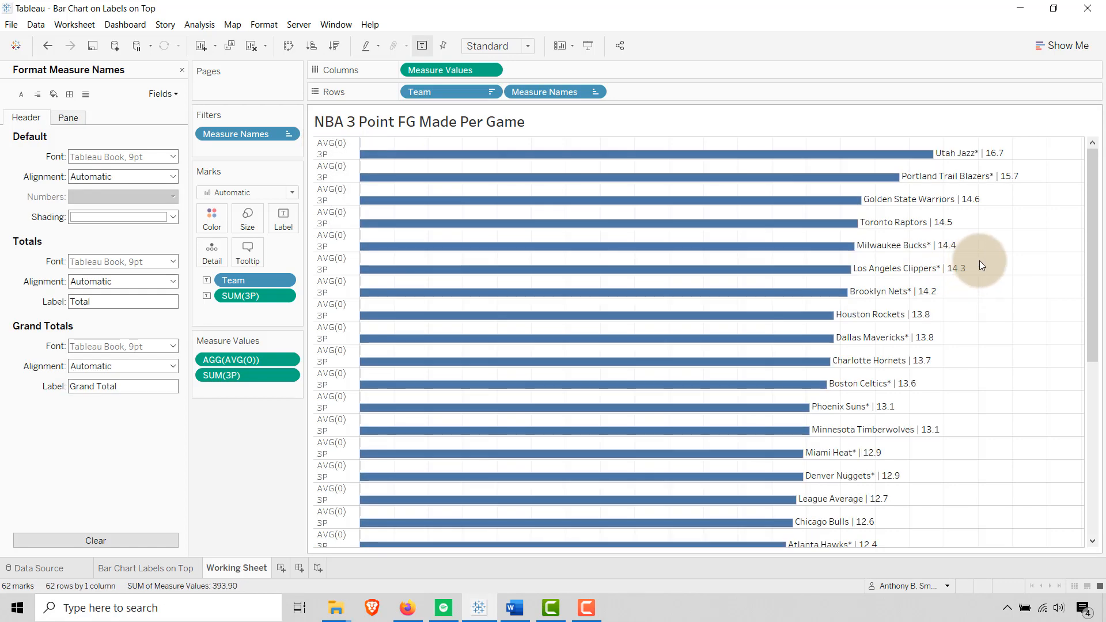
click(163, 94)
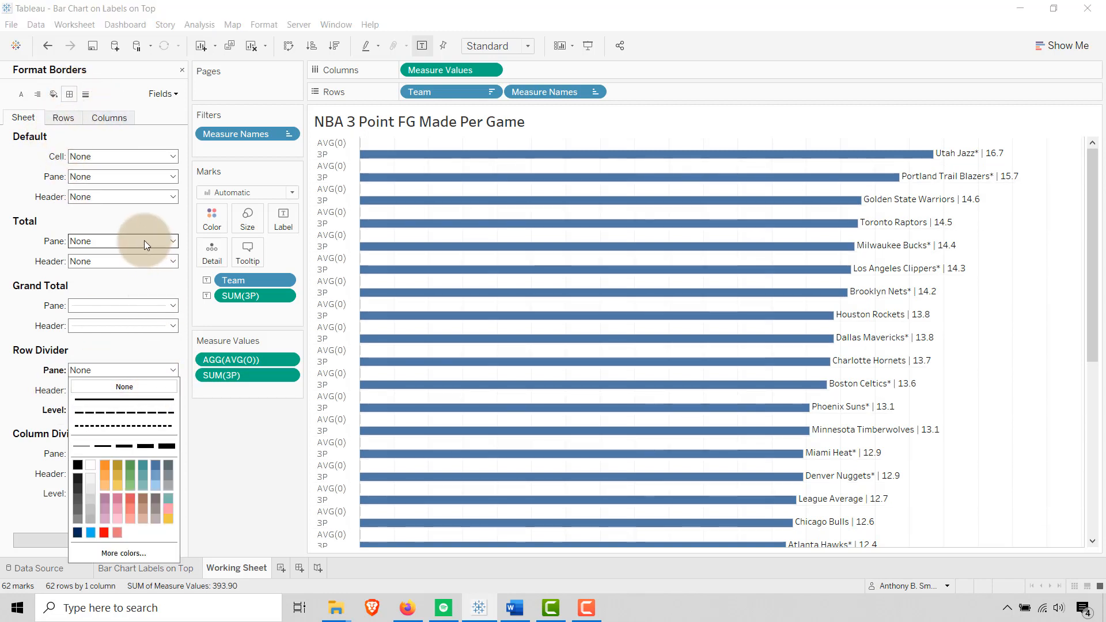
click(173, 455)
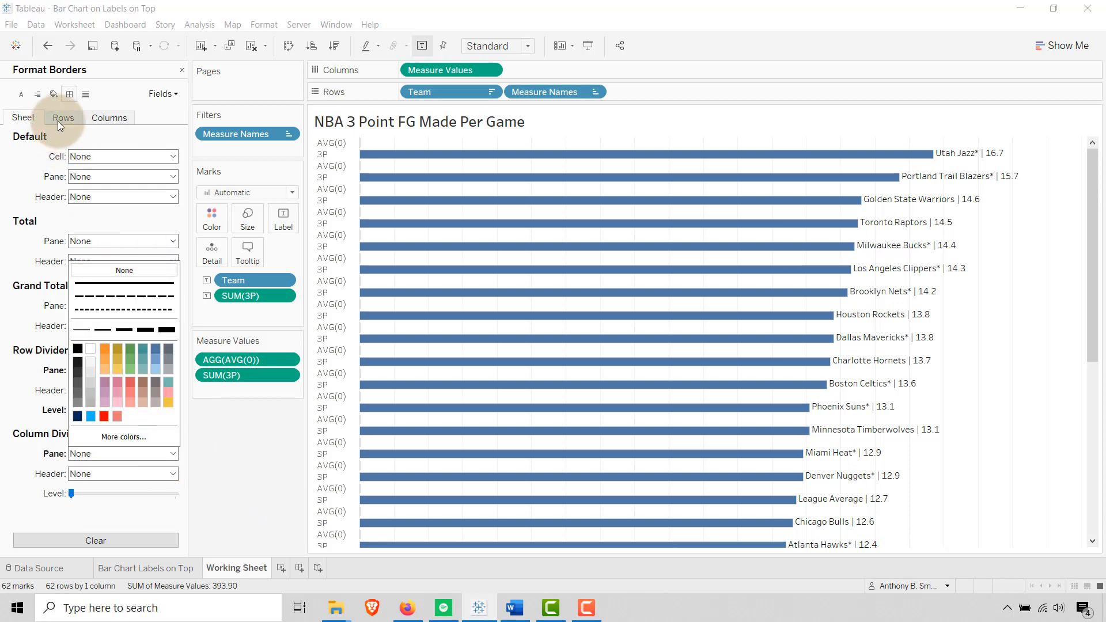
click(109, 118)
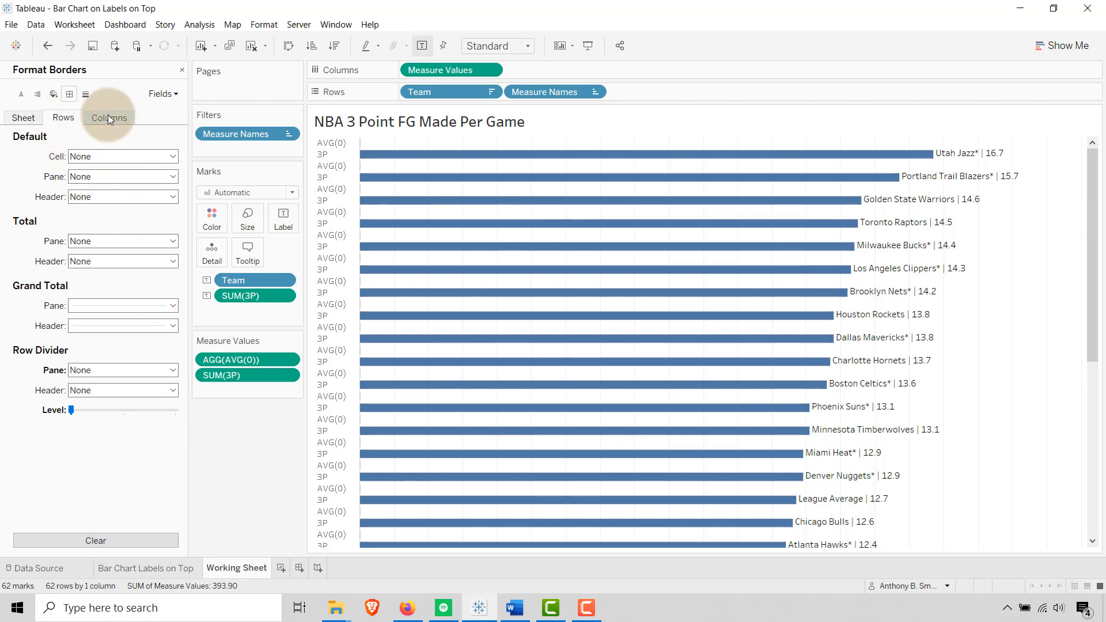
click(109, 116)
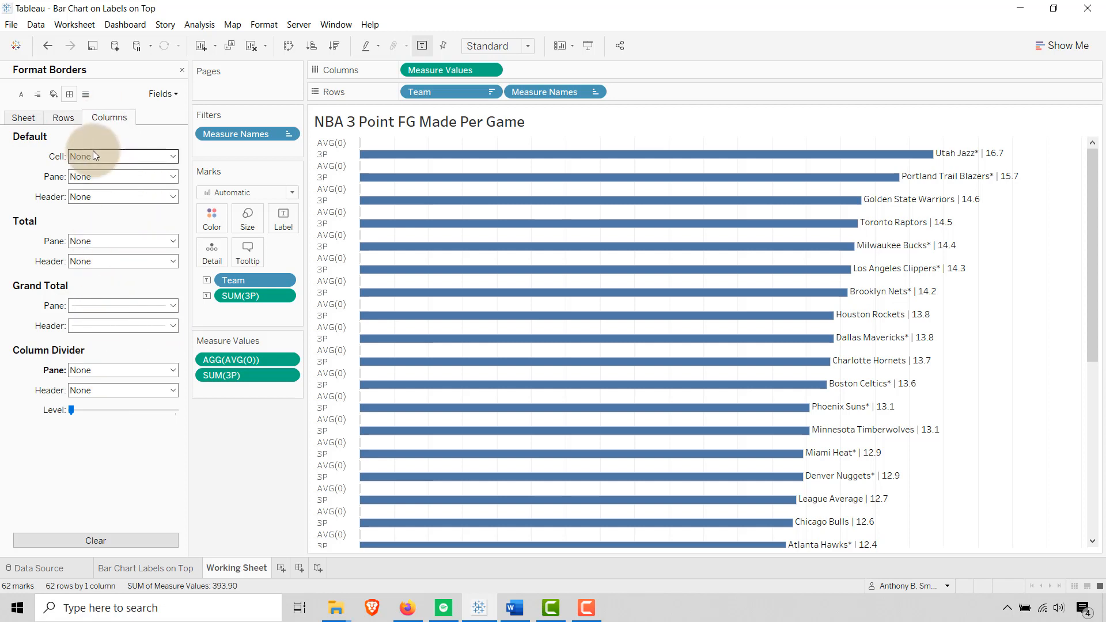
Set the sheet's zero lines to None.
click(85, 94)
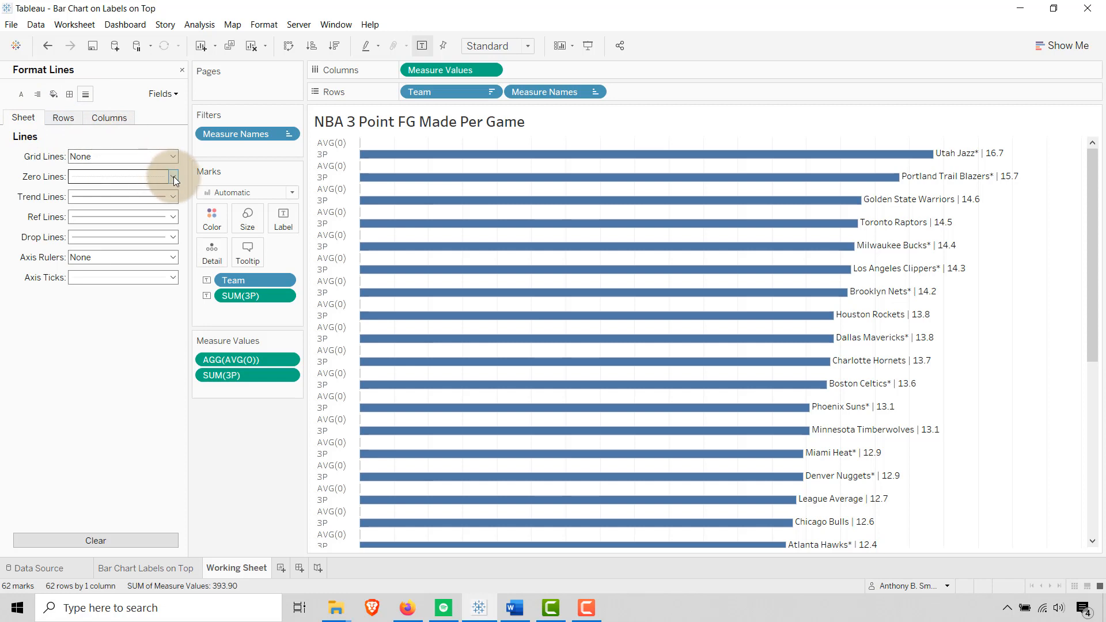
click(172, 176)
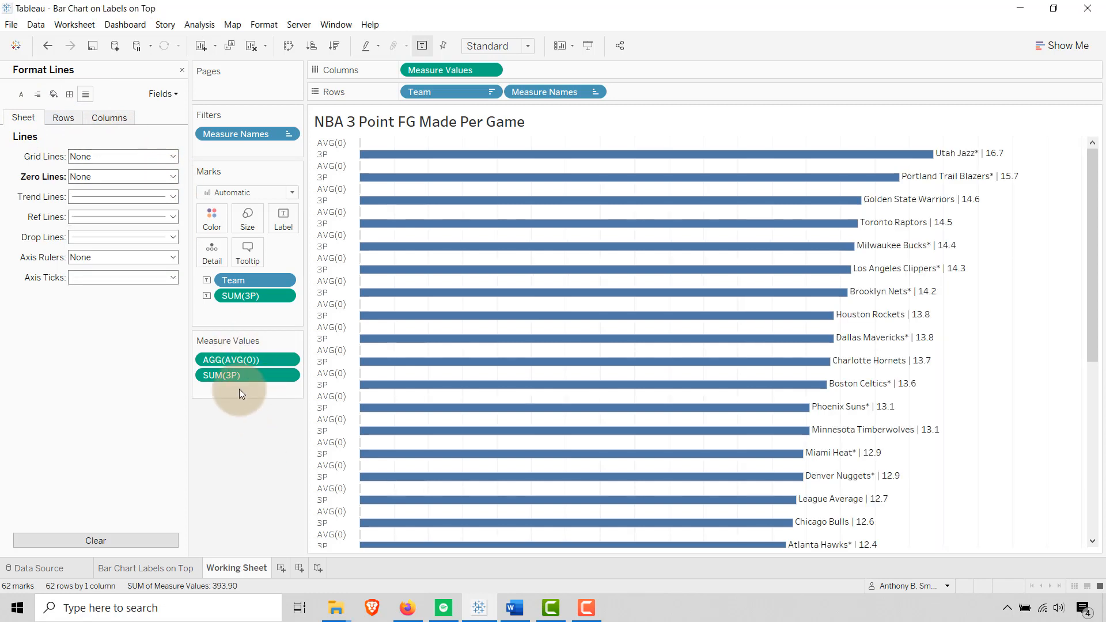
click(109, 118)
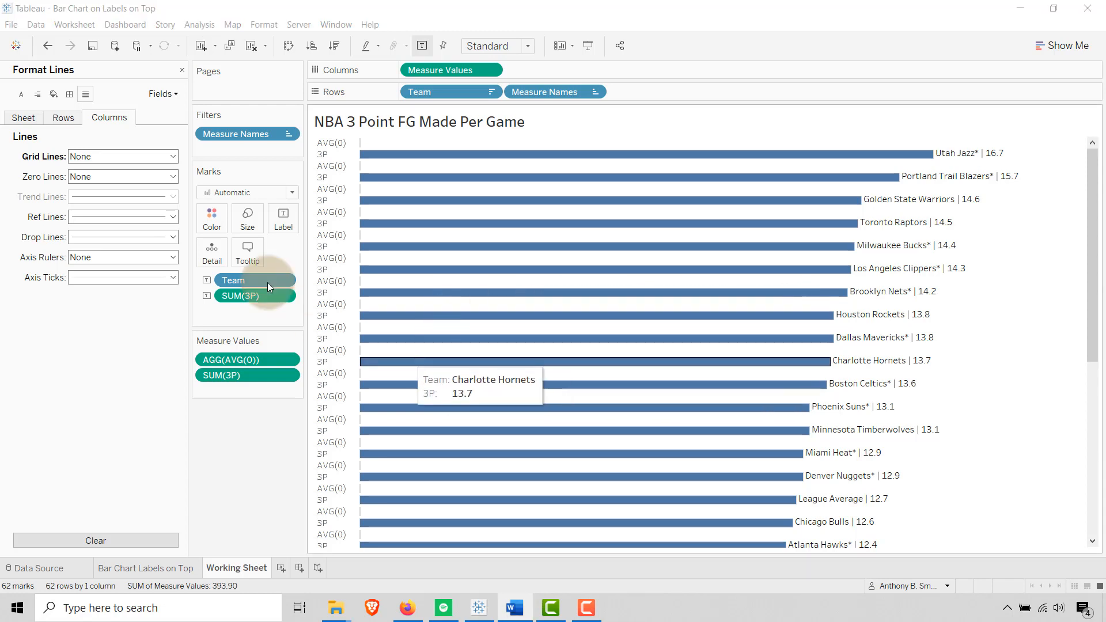
mouse_move(418, 158)
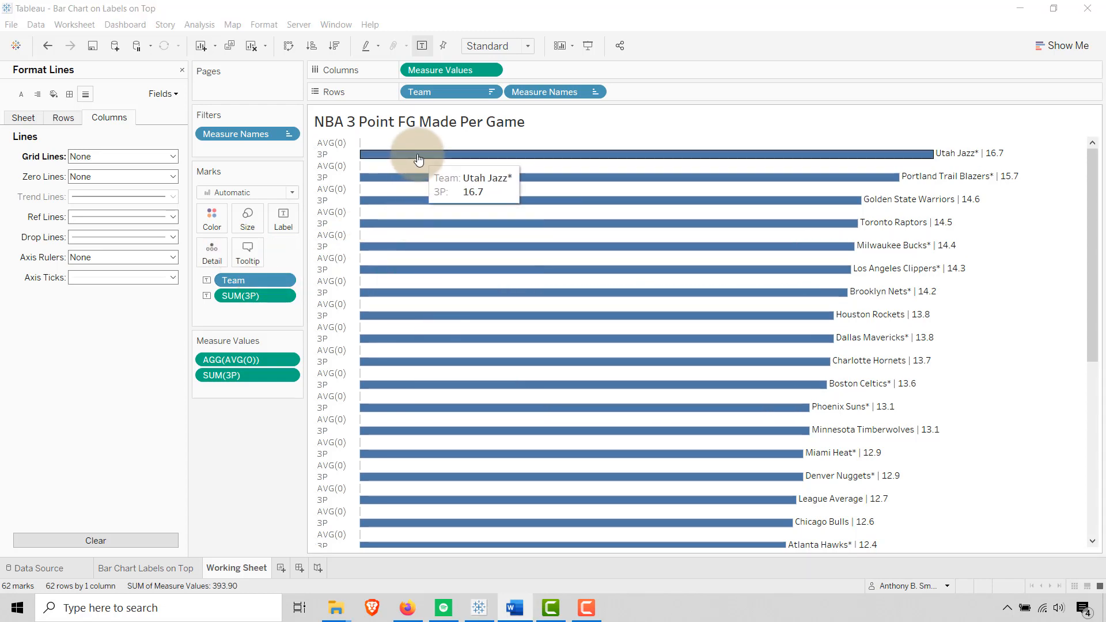
Turn off tooltips for the bar marks.
click(247, 251)
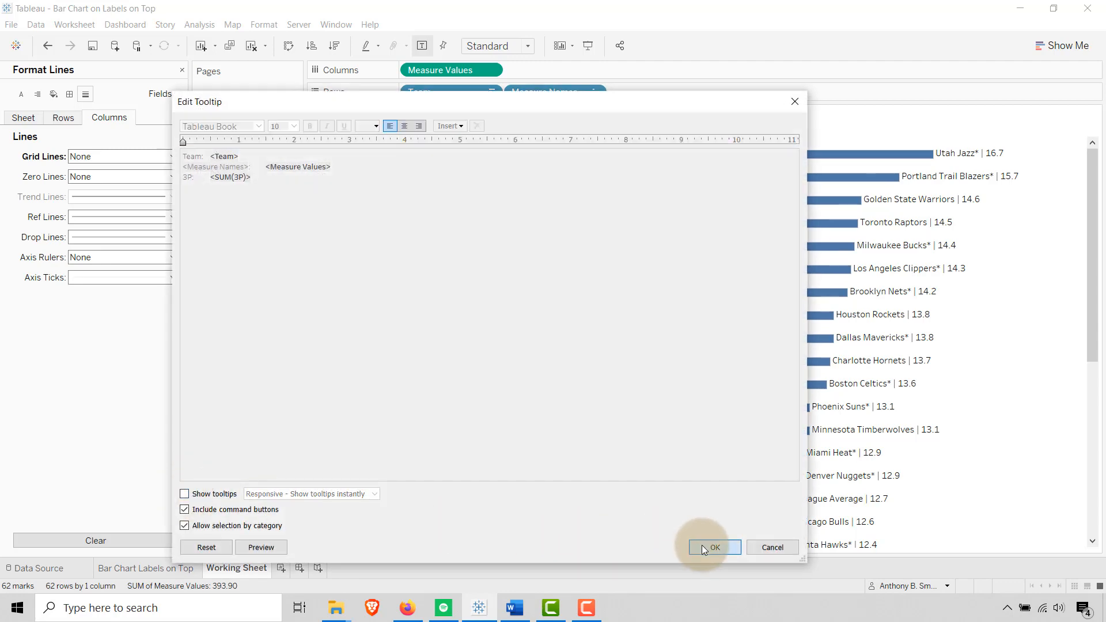
click(713, 547)
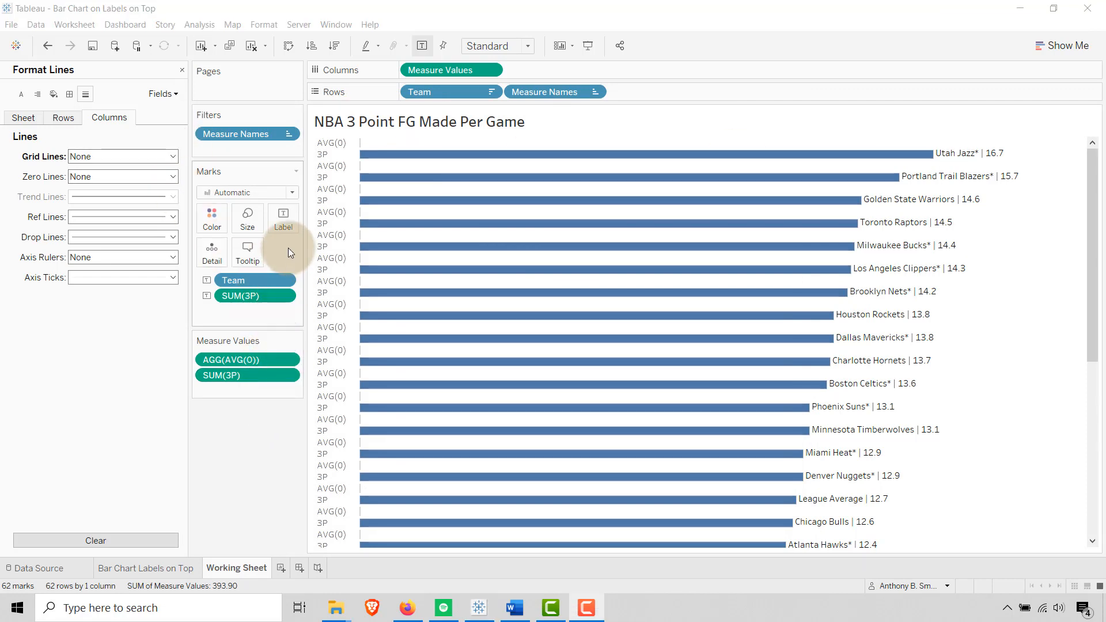
click(283, 215)
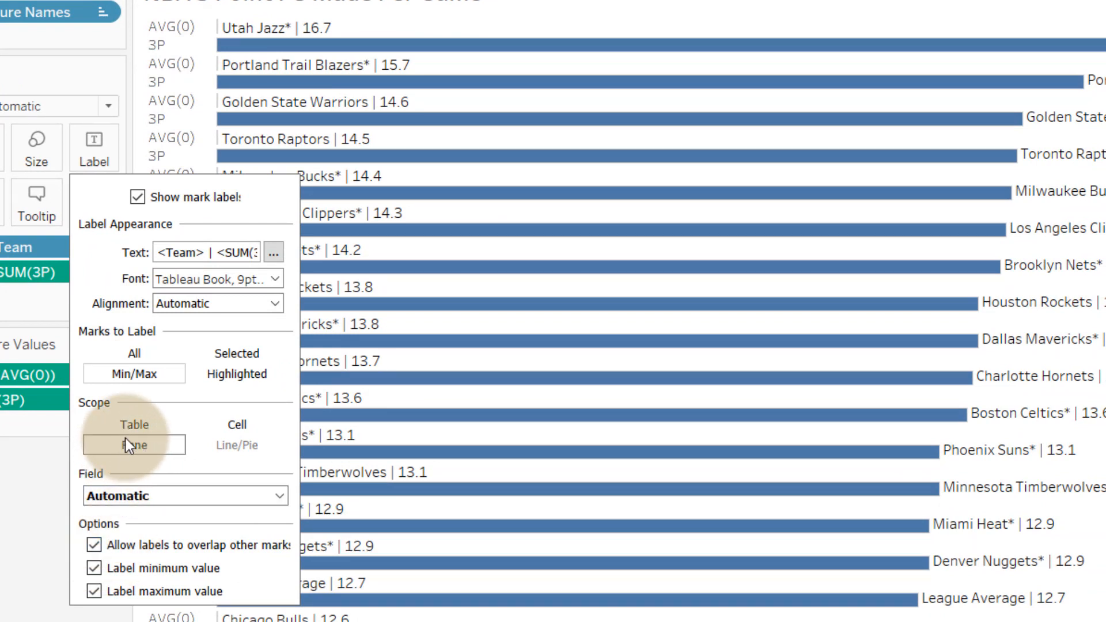
Label min/max marks by Measure Names with overlap allowed, placing labels above bars.
click(135, 444)
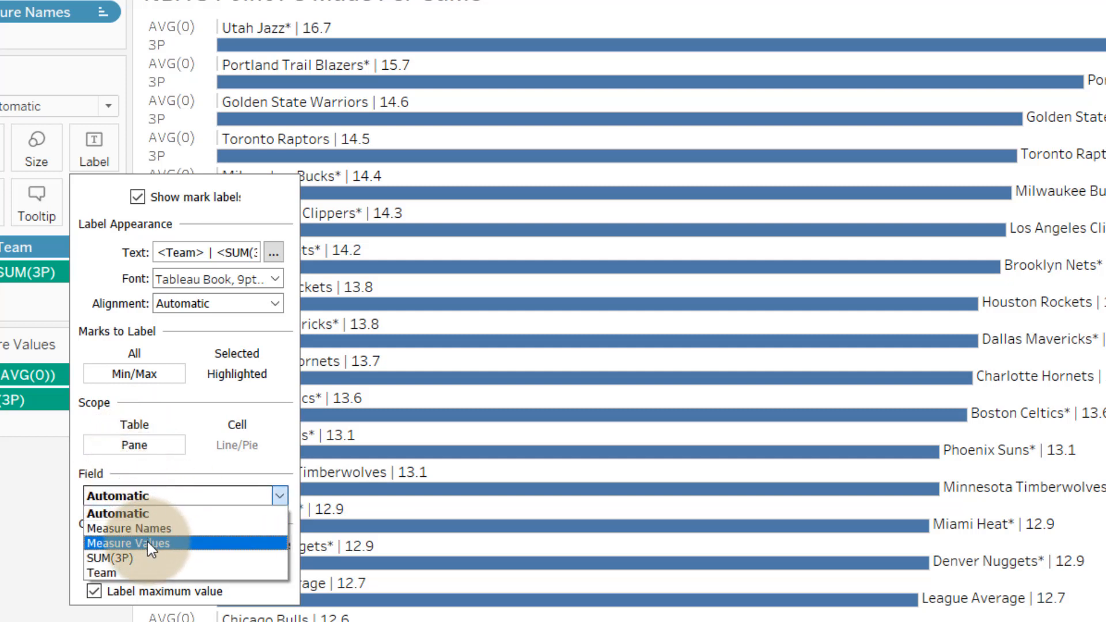
click(134, 544)
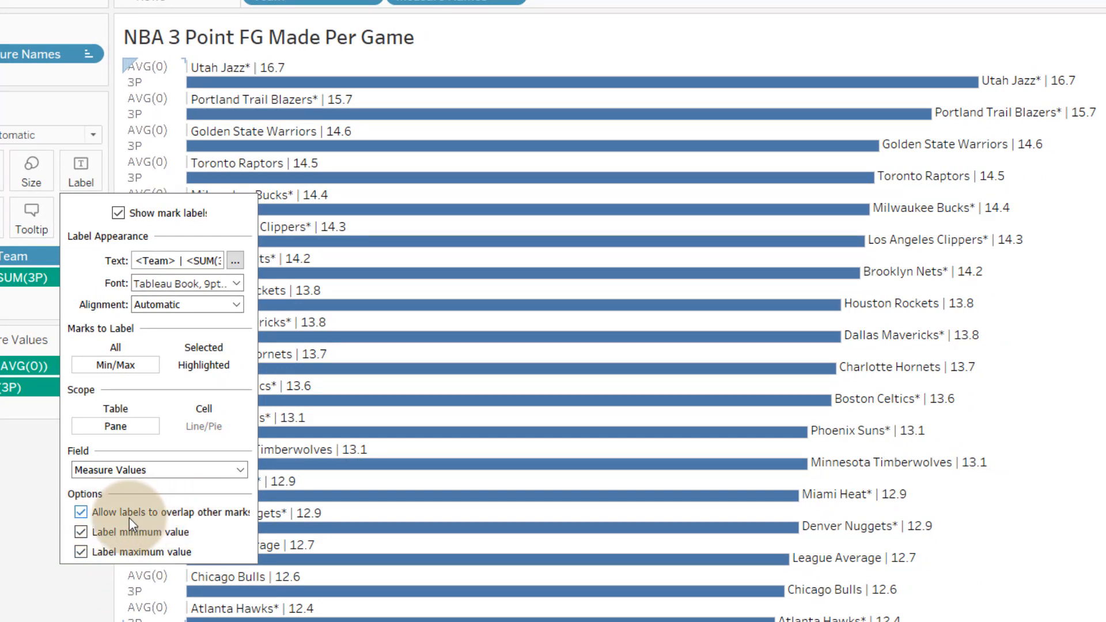
click(81, 512)
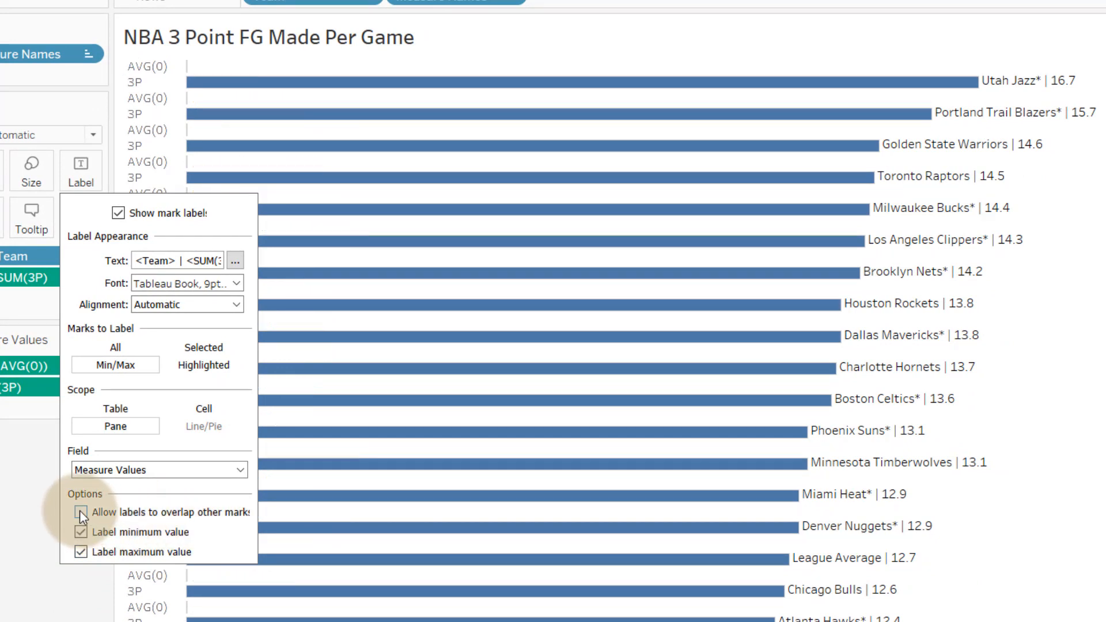
click(82, 512)
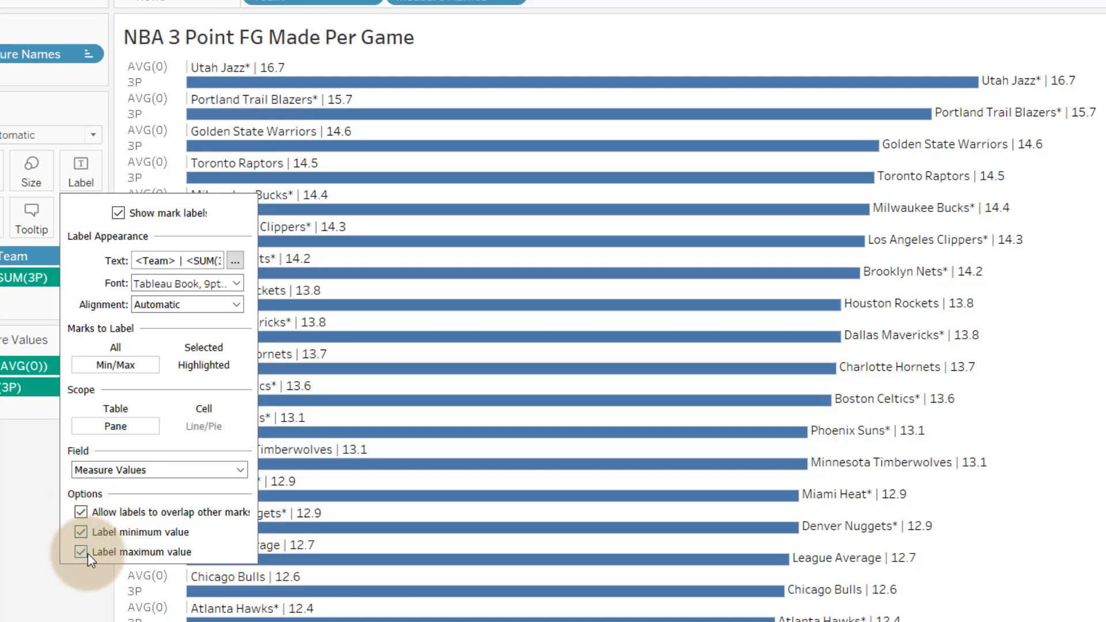
click(80, 552)
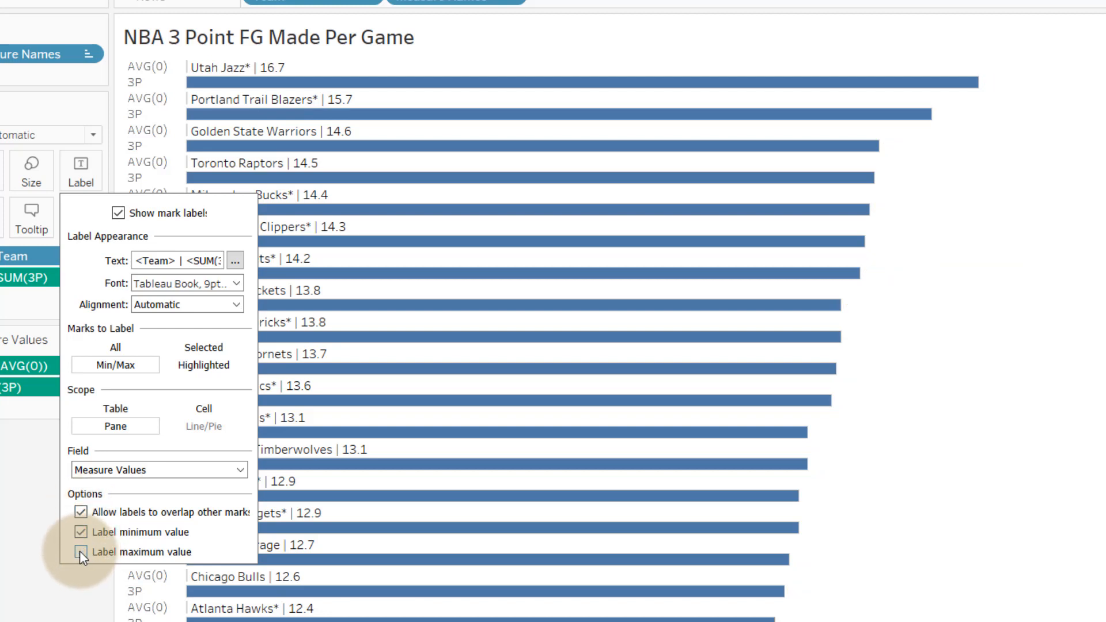
click(80, 552)
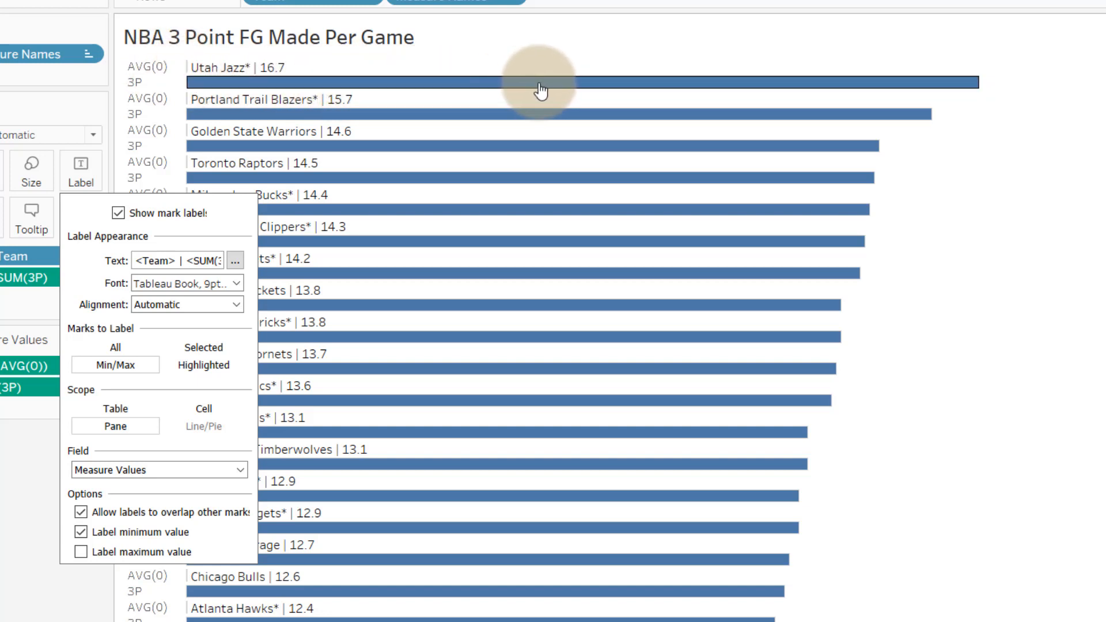
click(81, 532)
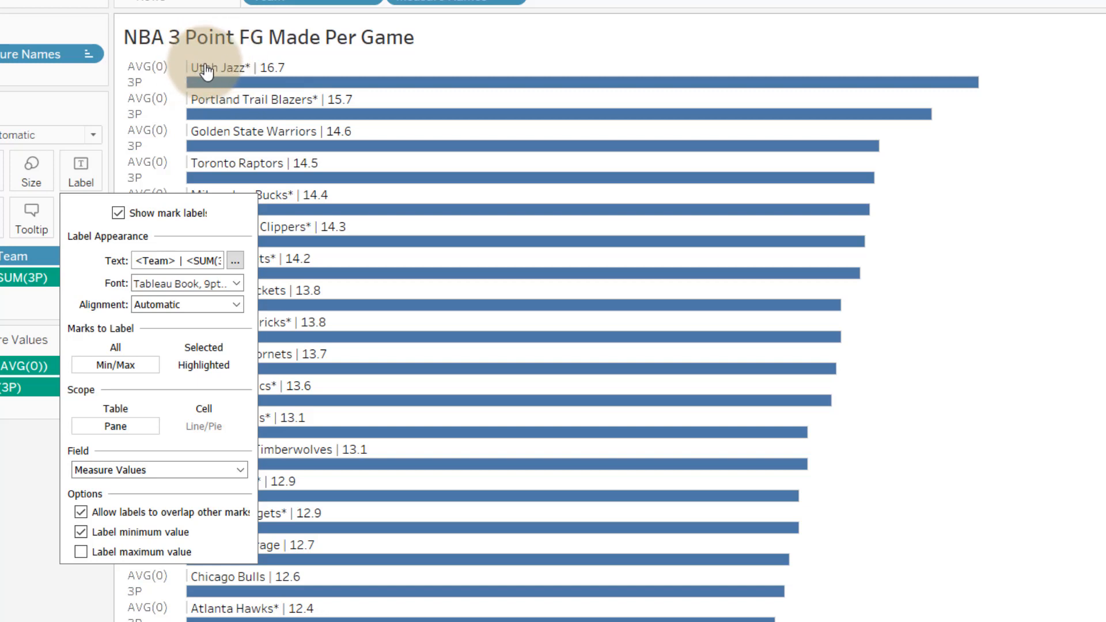
mouse_move(229, 78)
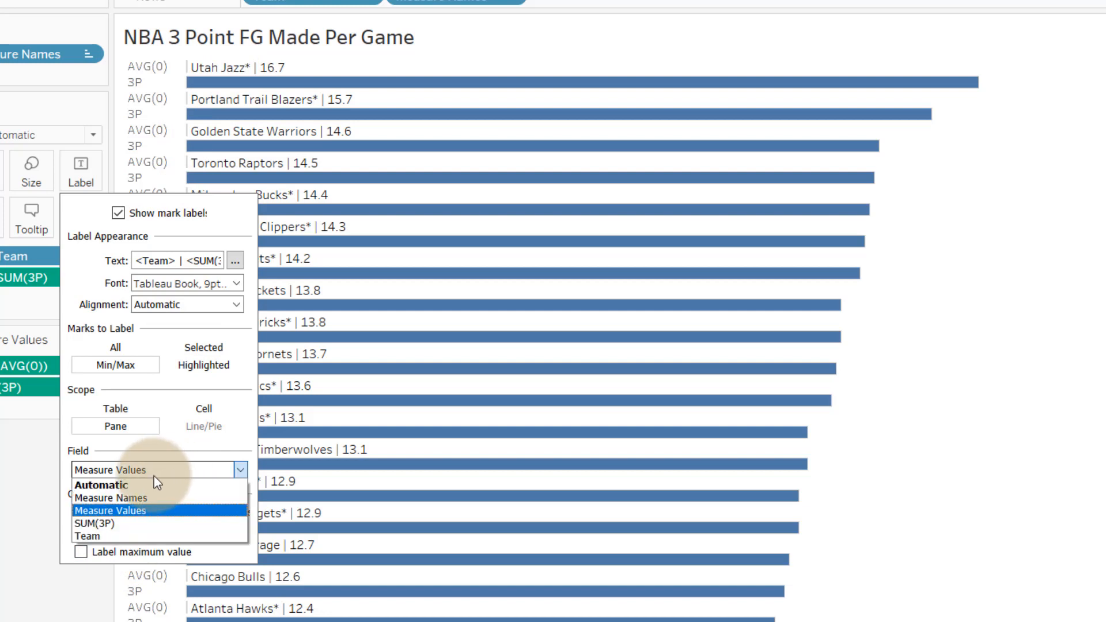
click(111, 497)
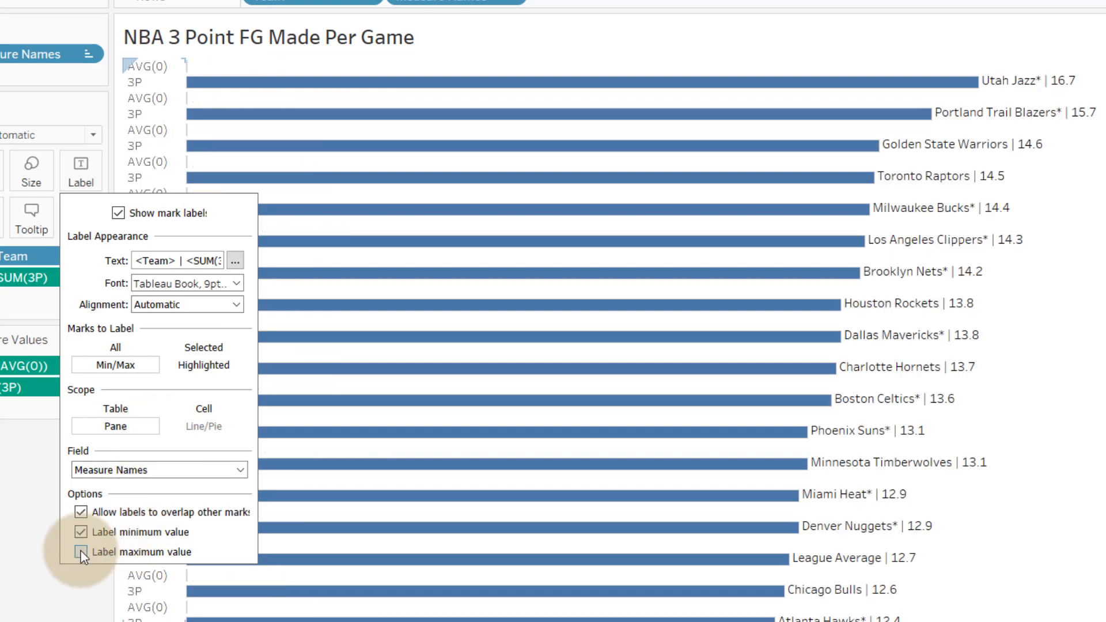
click(80, 552)
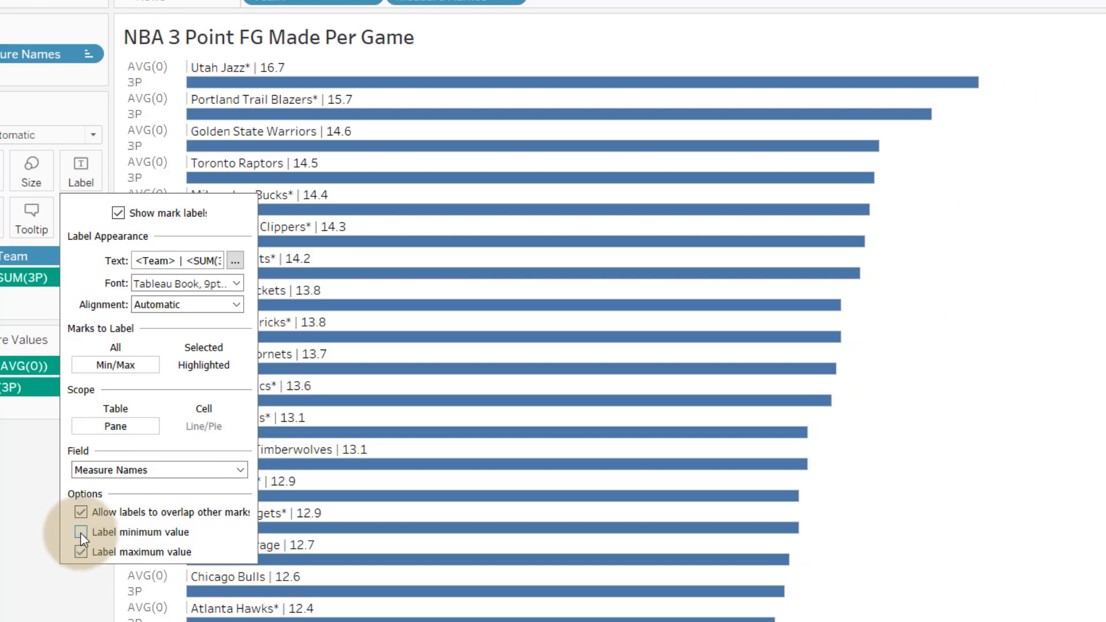
click(81, 531)
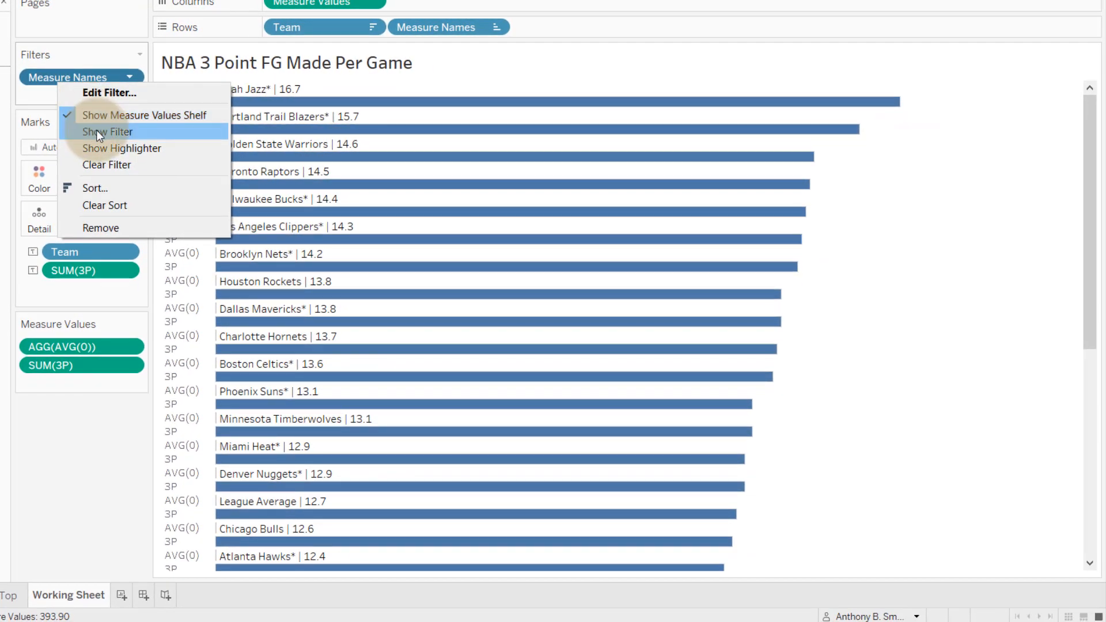
Show the Measure Names filter card with only 3P and AVG(0) included.
click(107, 132)
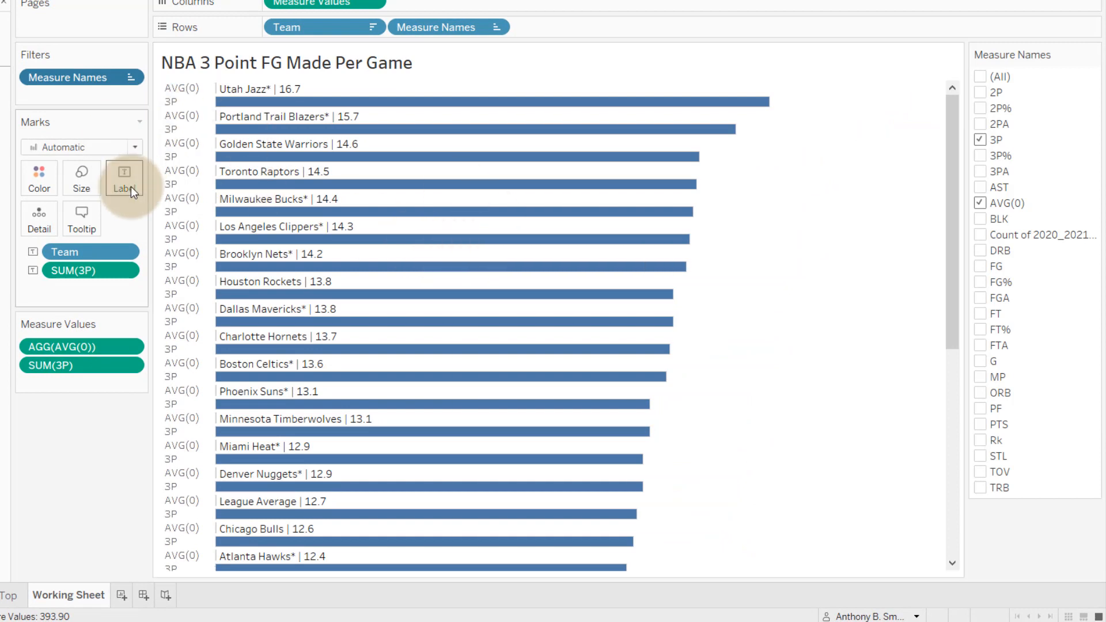
click(124, 178)
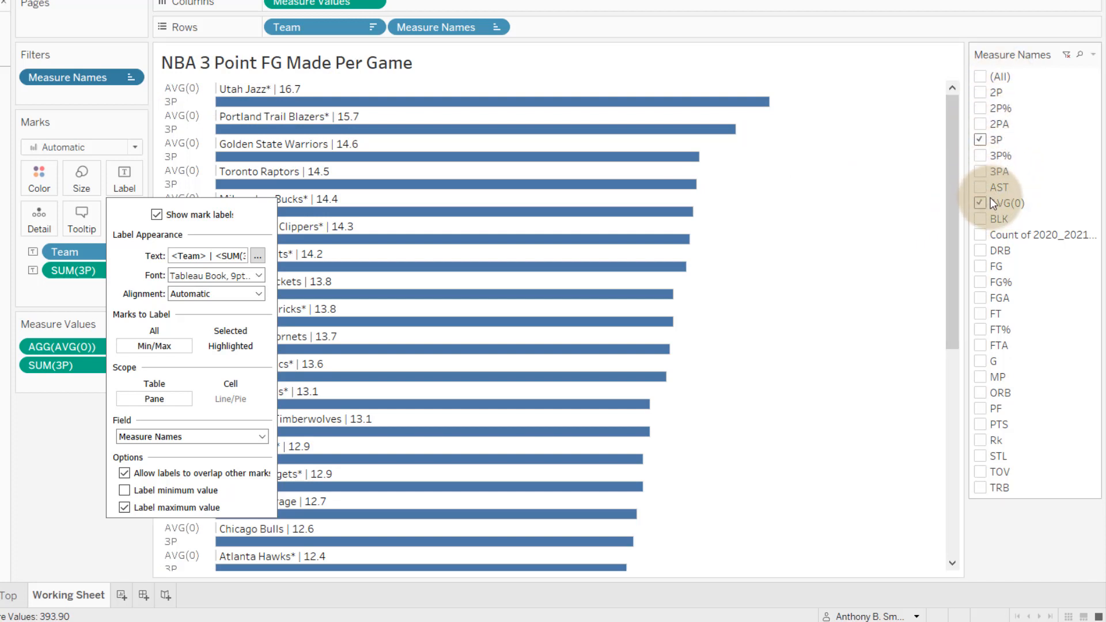
mouse_move(1022, 205)
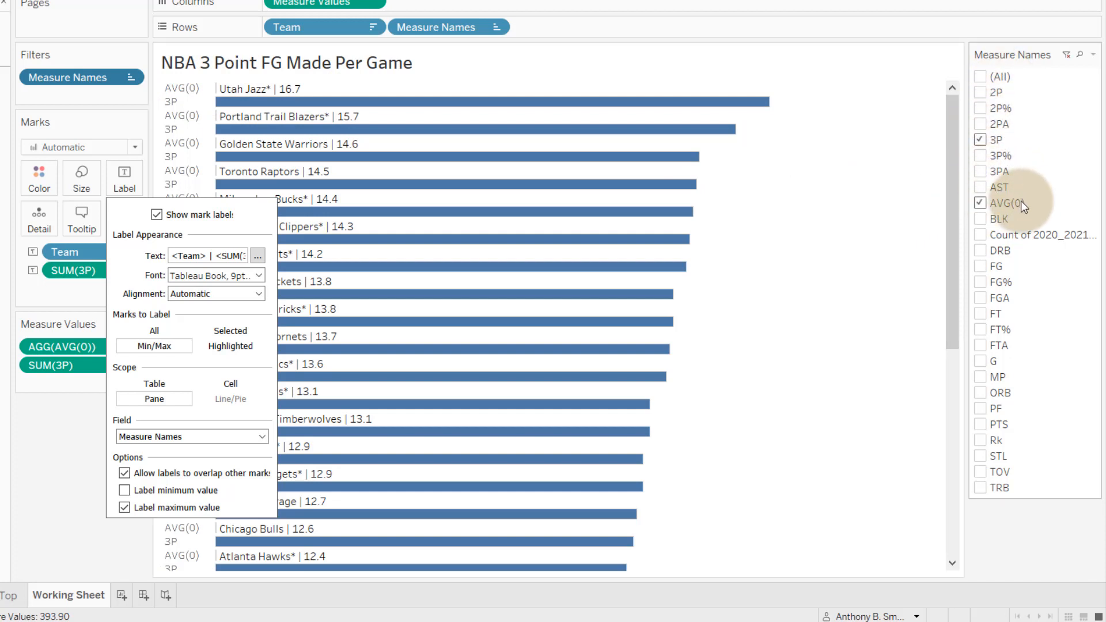
mouse_move(1008, 196)
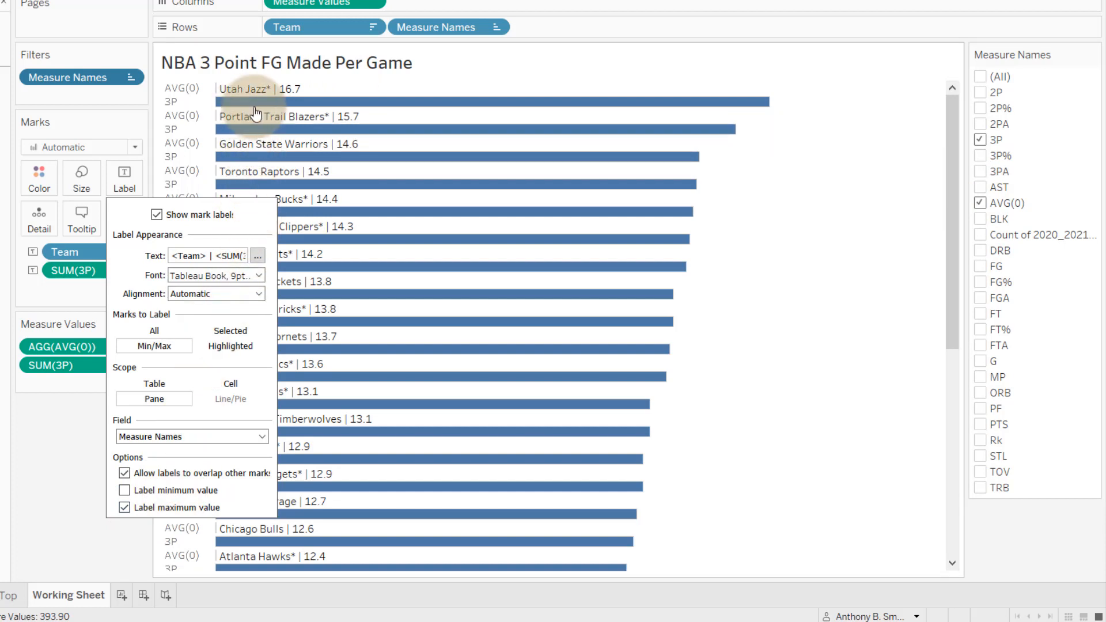
mouse_move(247, 95)
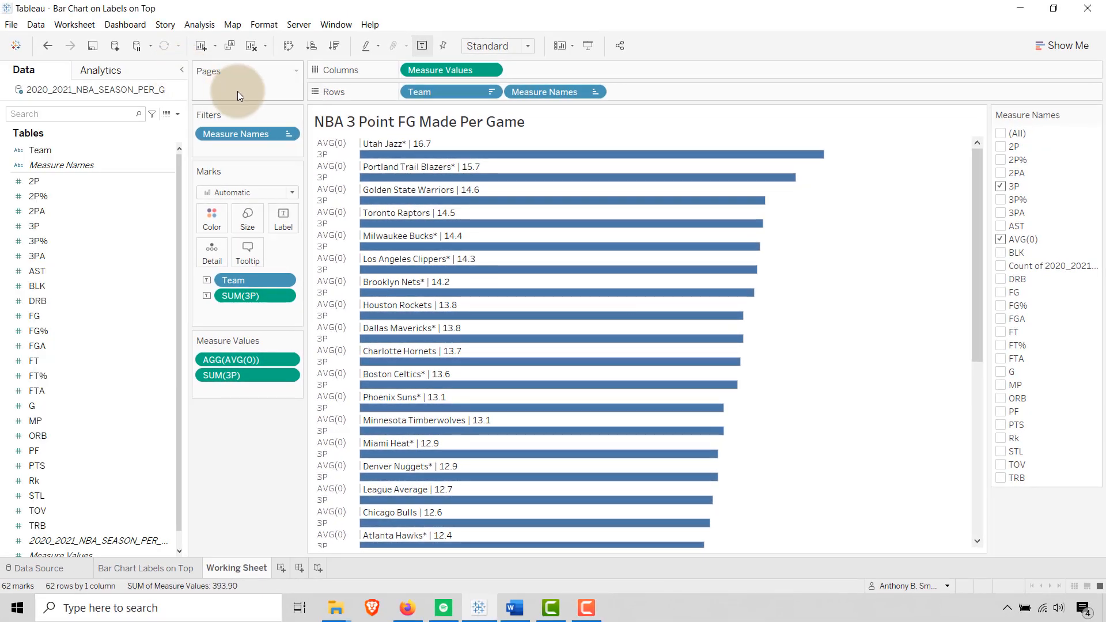
mouse_move(211, 219)
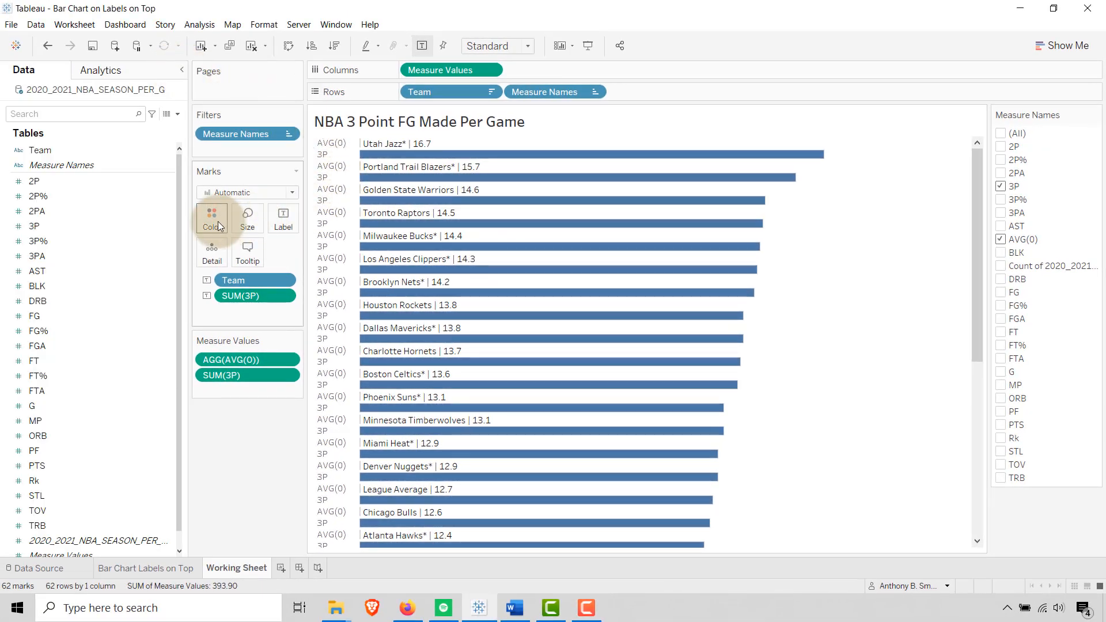
Hide the Measure Names row headers and recolor the bars bright blue.
click(210, 217)
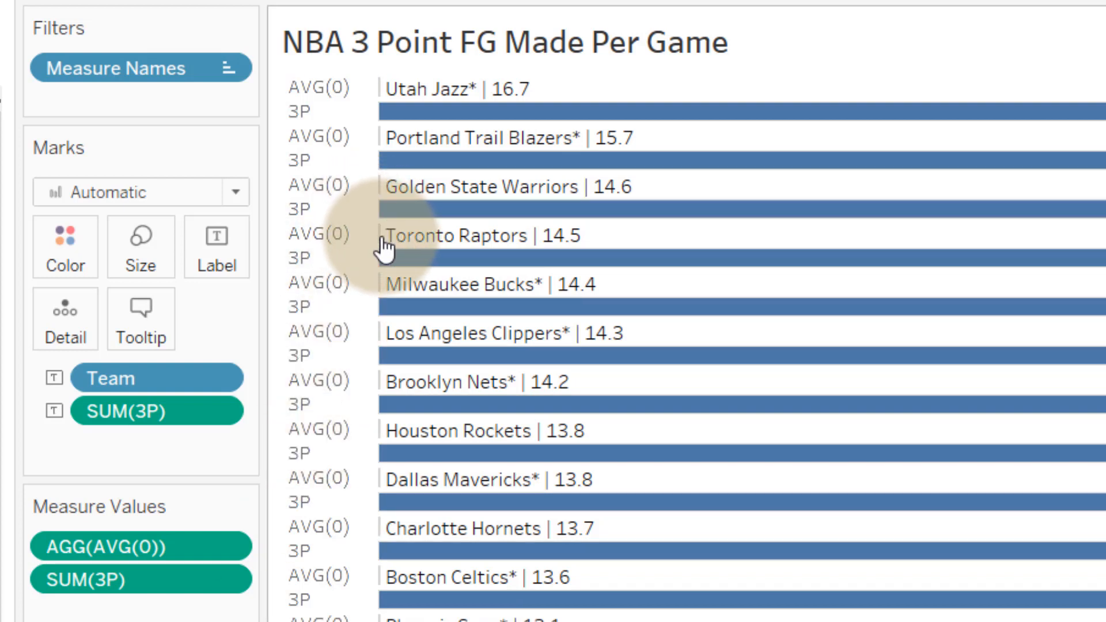
mouse_move(393, 148)
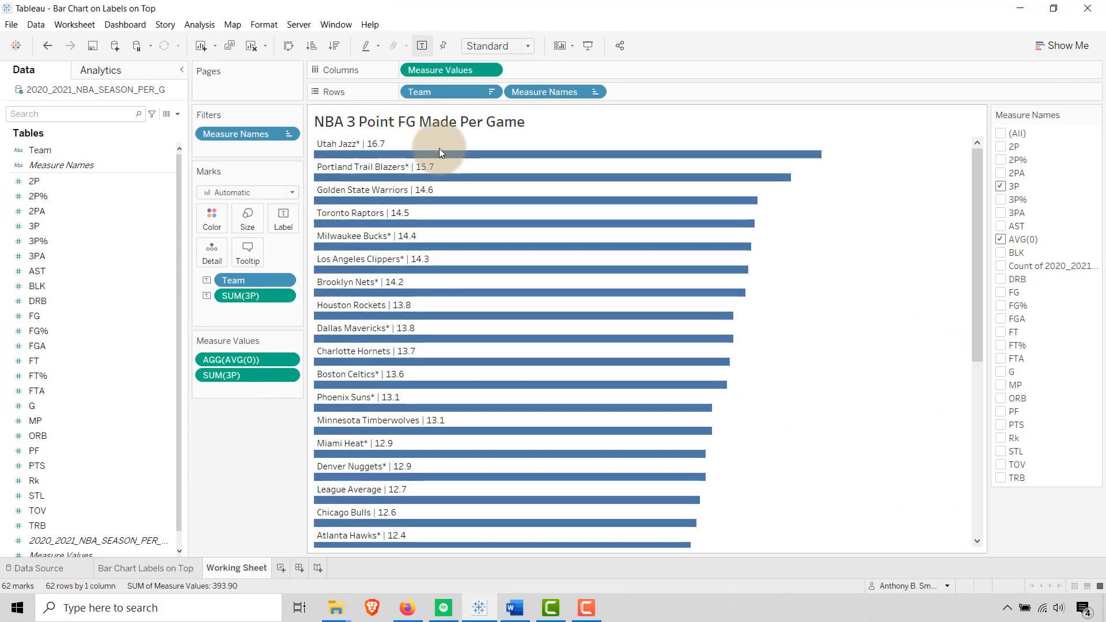
click(210, 219)
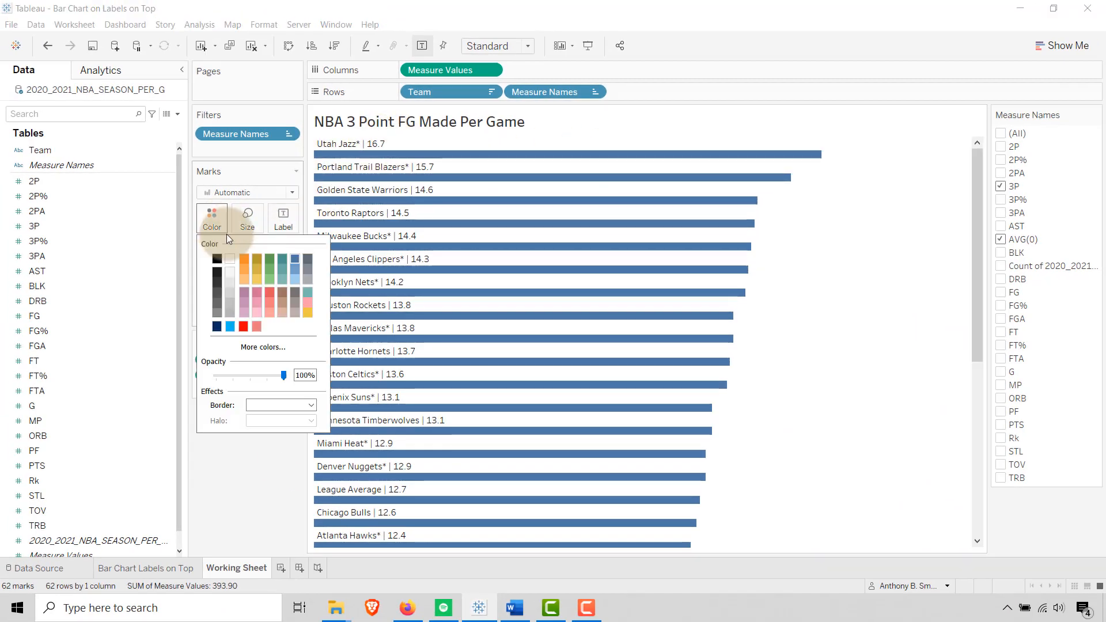
click(216, 326)
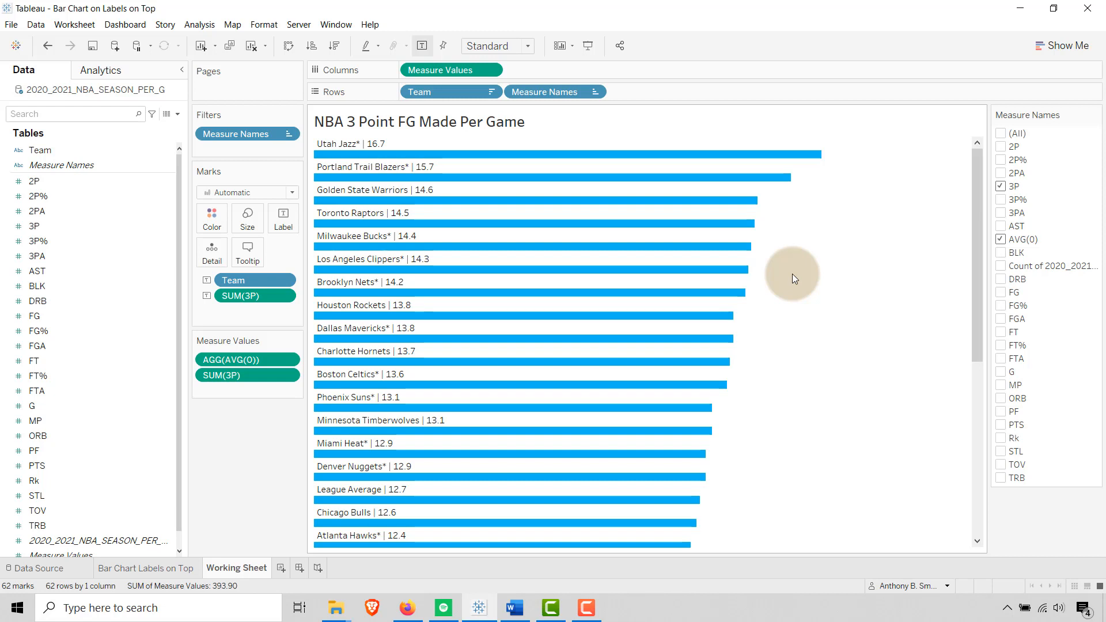
Set the view's zero line to solid black.
right_click(793, 279)
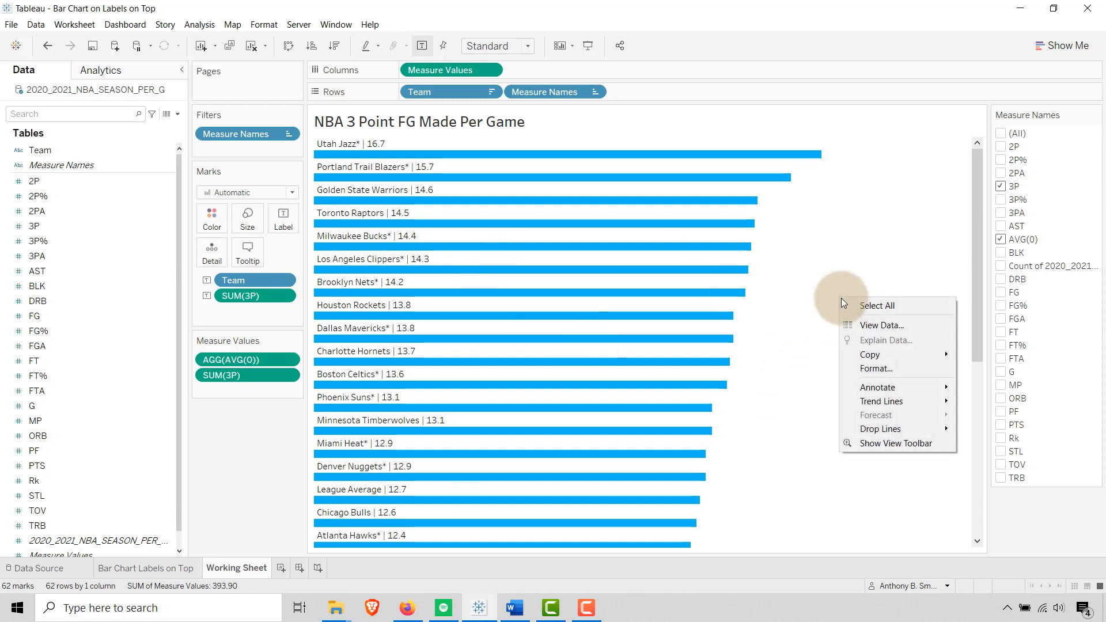
click(876, 368)
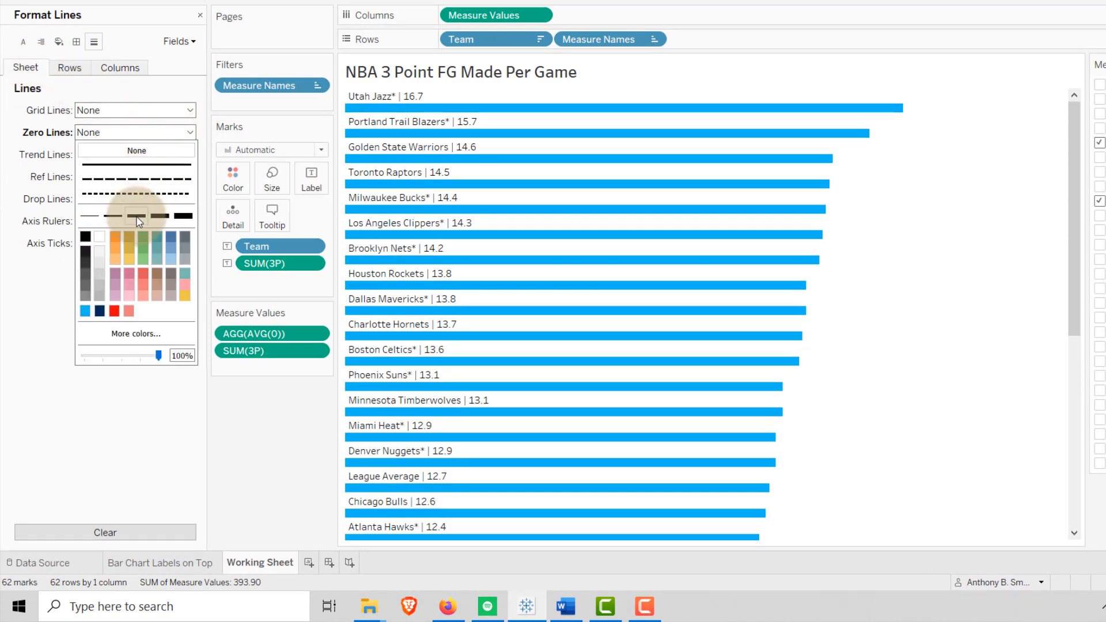
click(135, 132)
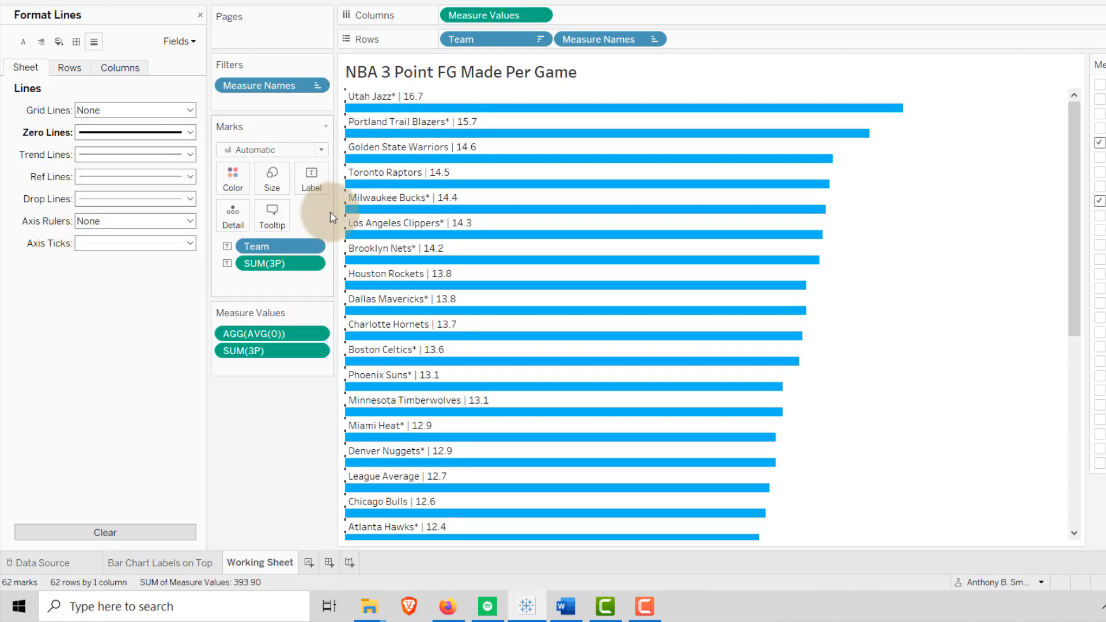
mouse_move(346, 179)
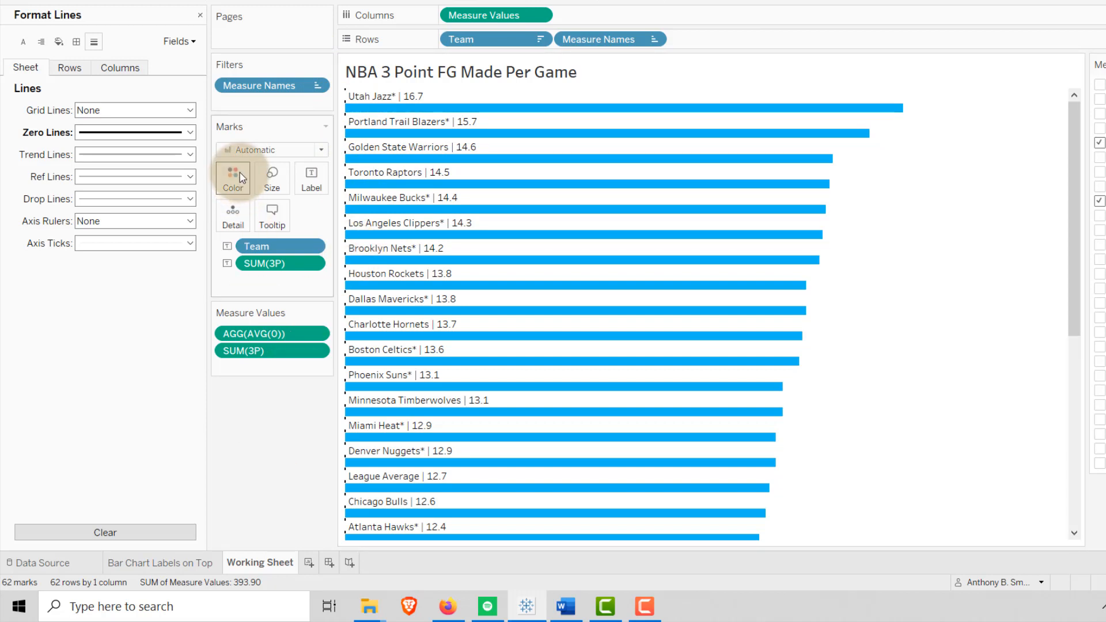
Give the bars a thin dark border and return their opacity to 100%.
click(233, 178)
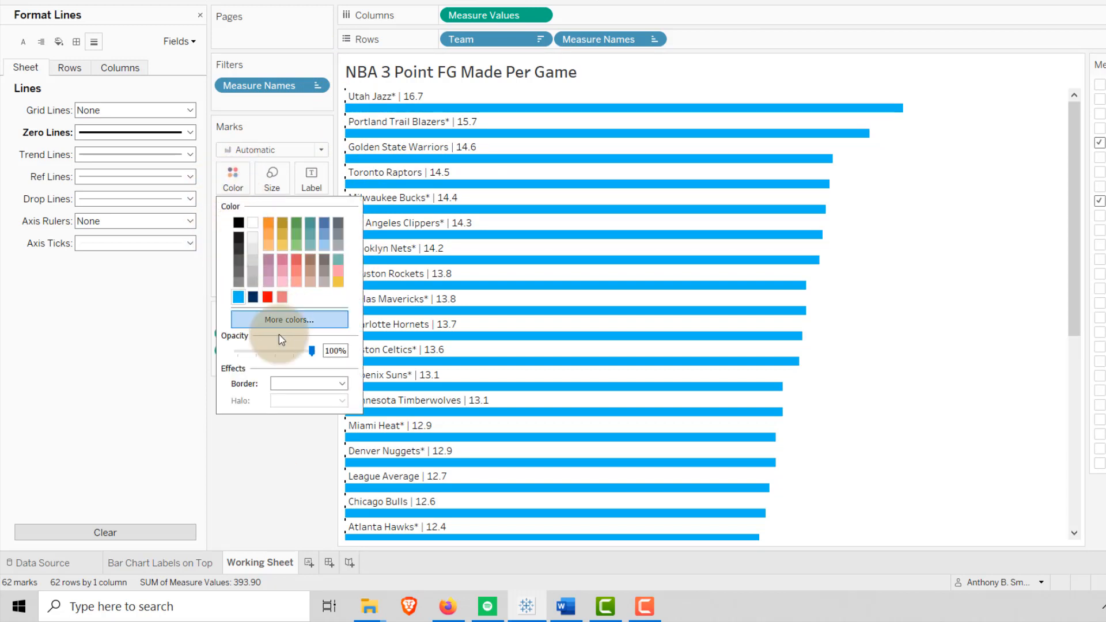
click(343, 383)
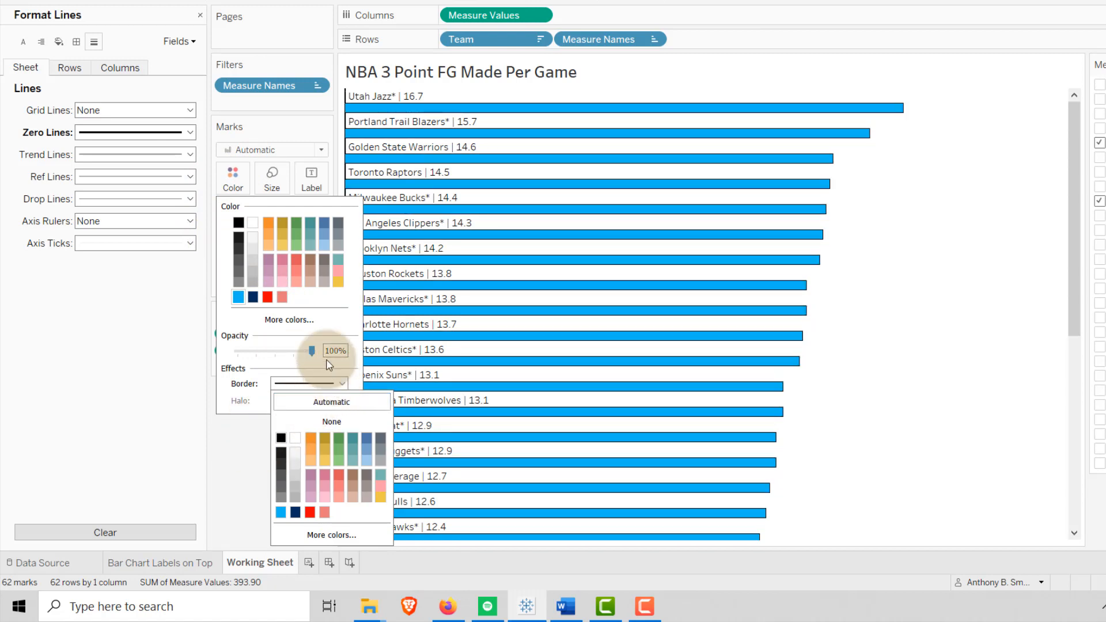
drag(310, 350, 243, 351)
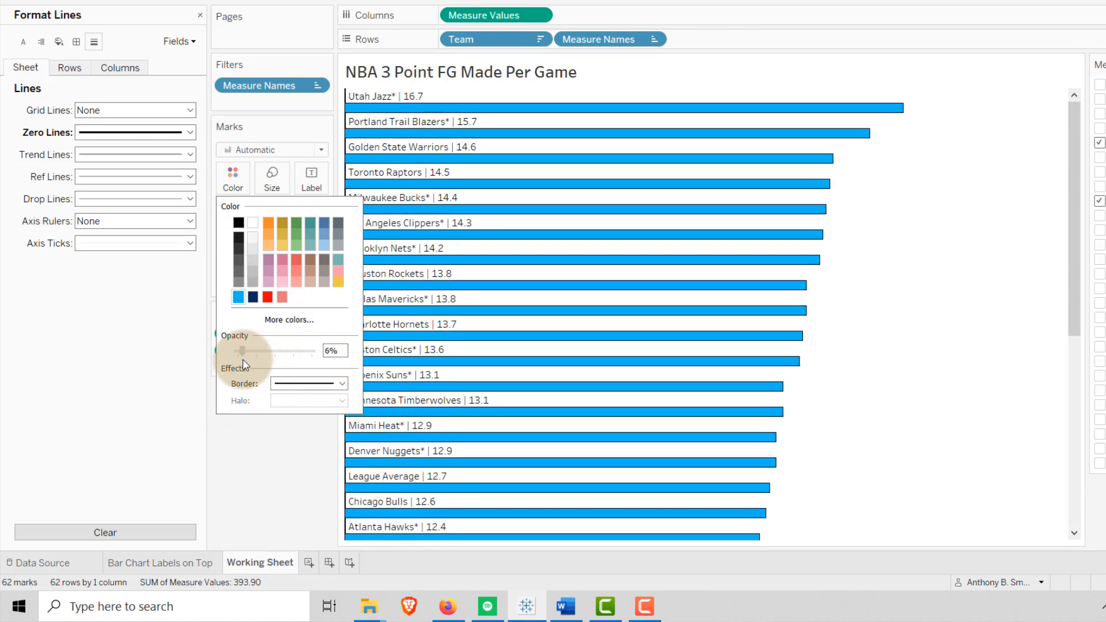
drag(239, 352, 274, 351)
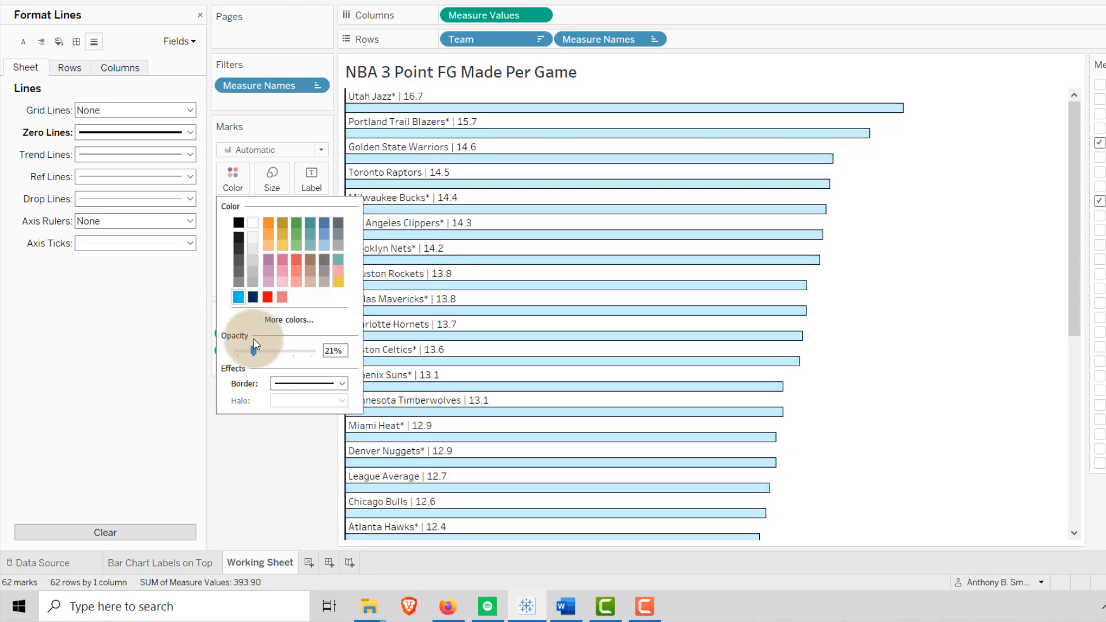
click(342, 383)
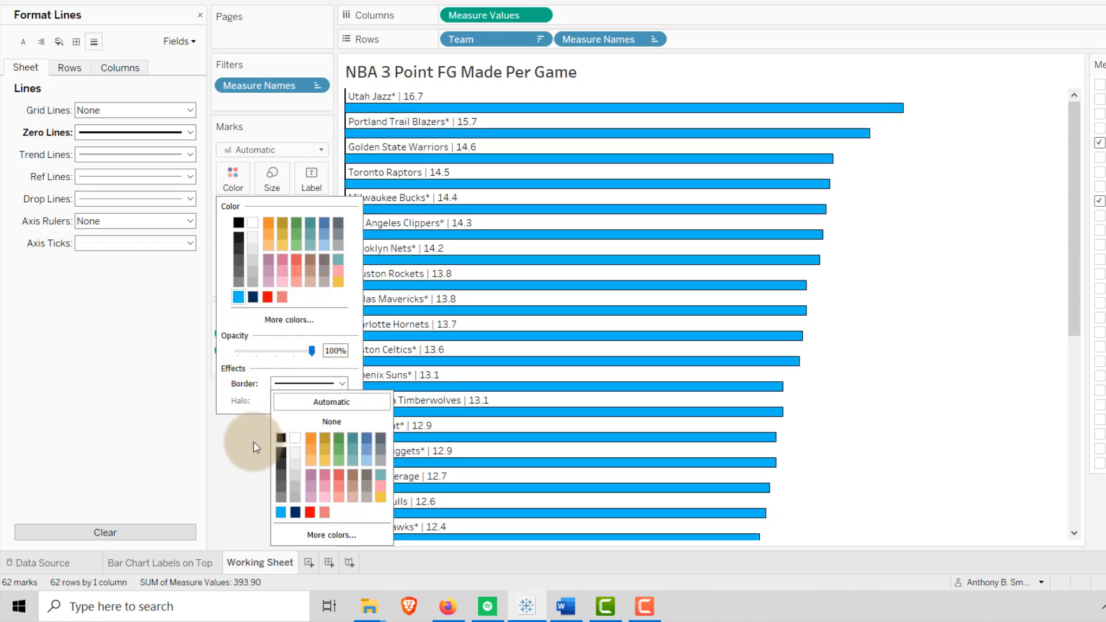
click(342, 104)
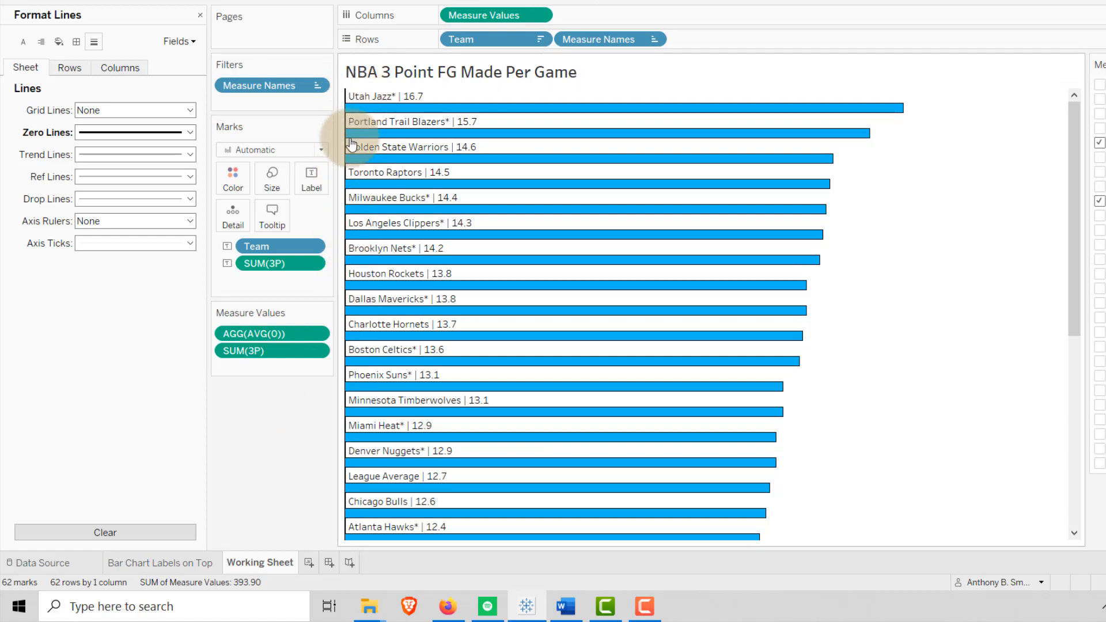
mouse_move(349, 208)
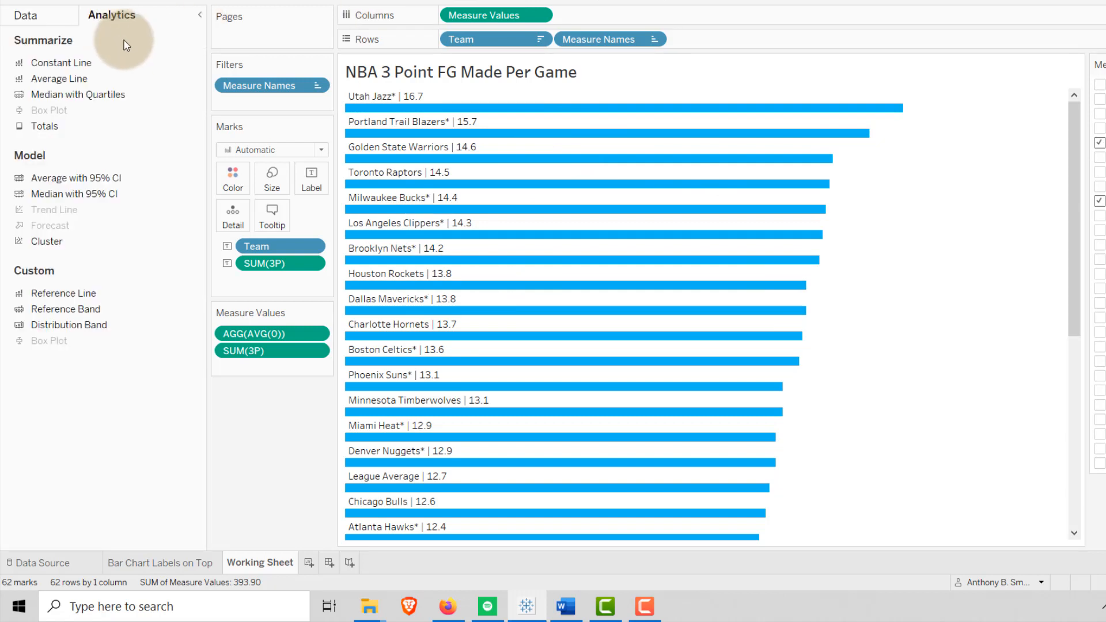
Add a constant reference line at zero and format it as solid black.
drag(62, 62, 466, 127)
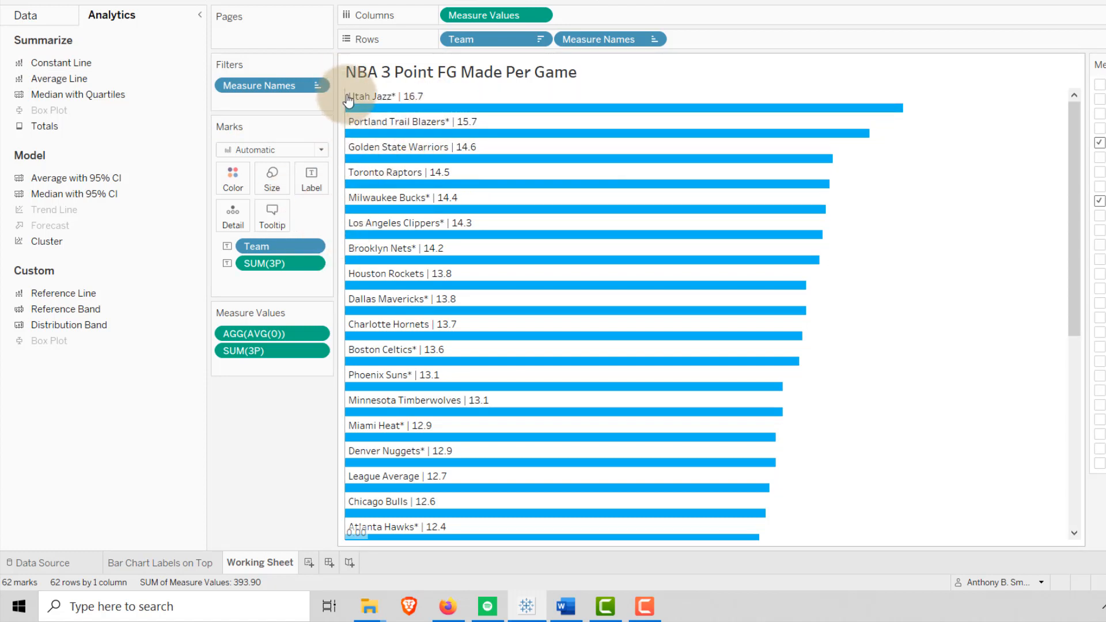
mouse_move(346, 226)
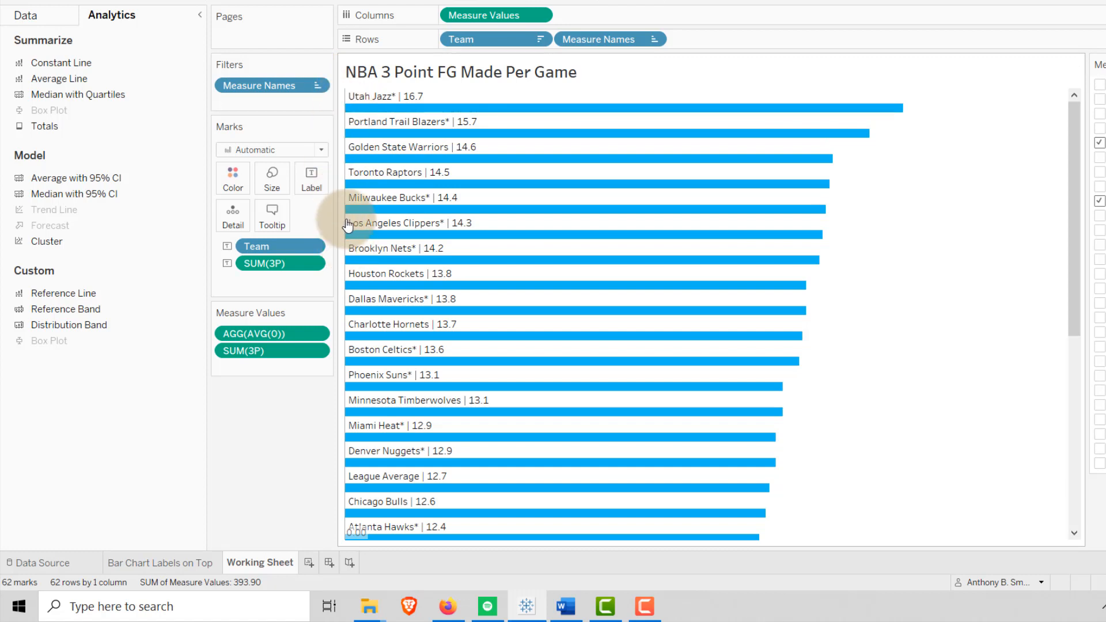
mouse_move(346, 103)
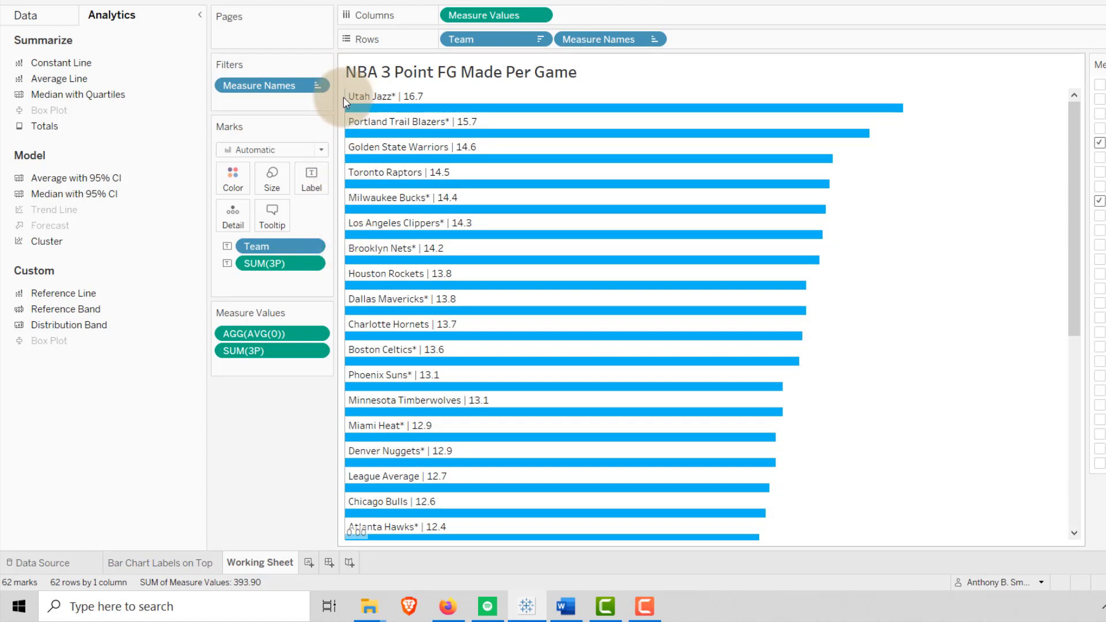
right_click(352, 101)
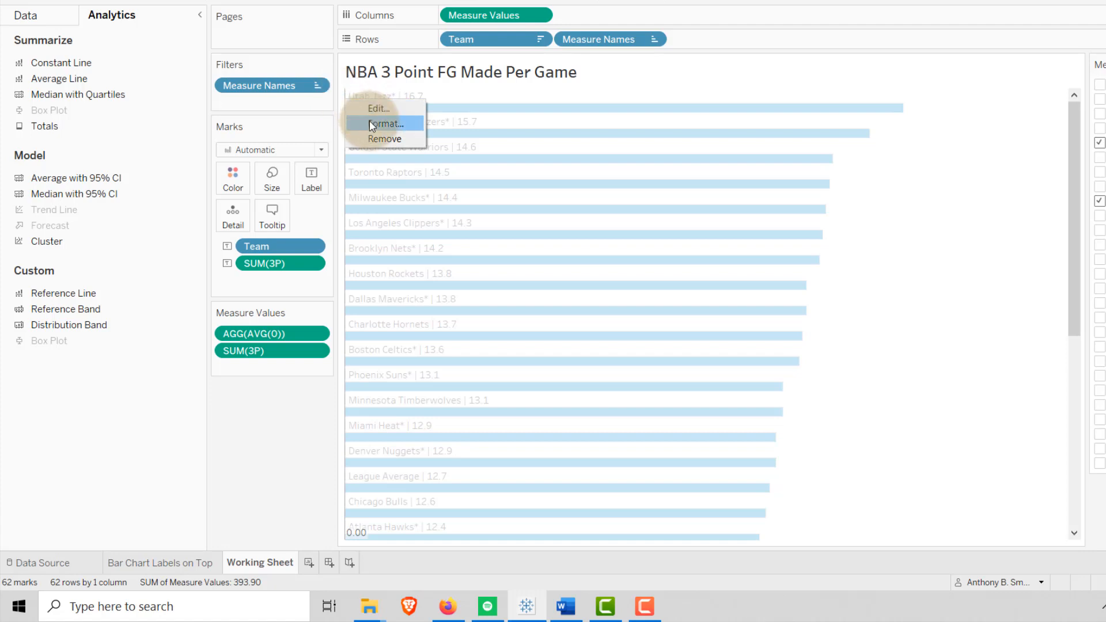
click(384, 123)
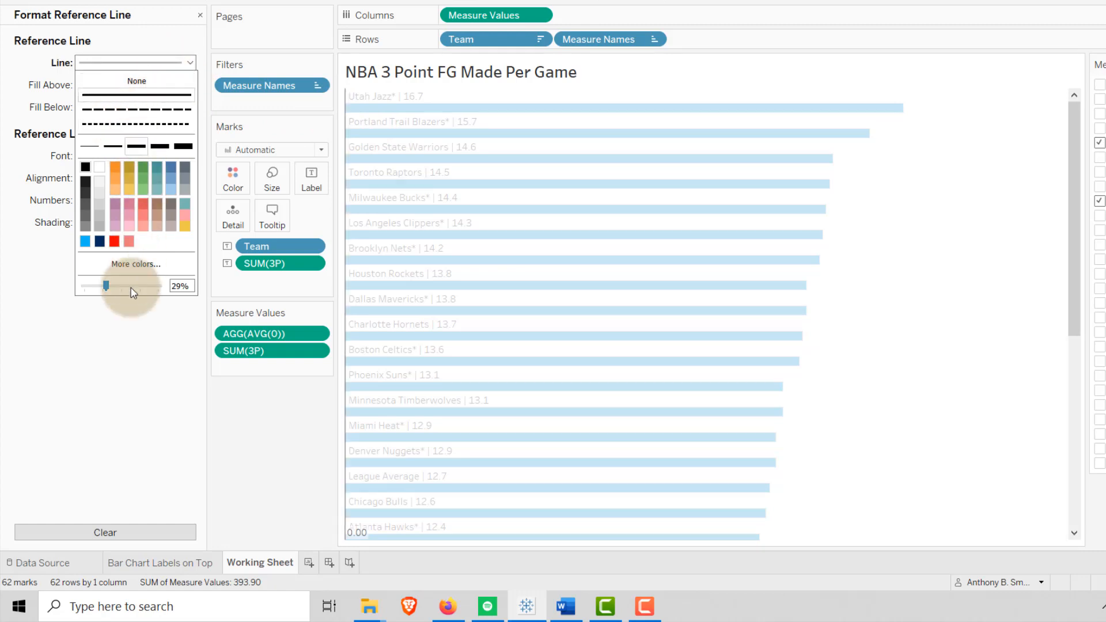
drag(104, 286, 119, 286)
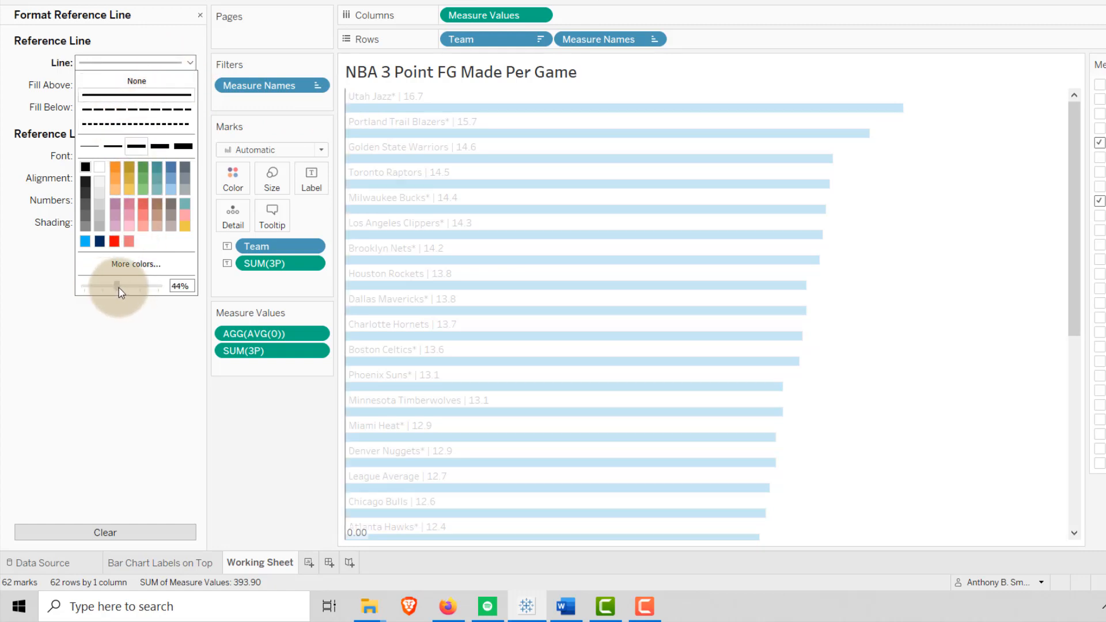
drag(119, 286, 159, 286)
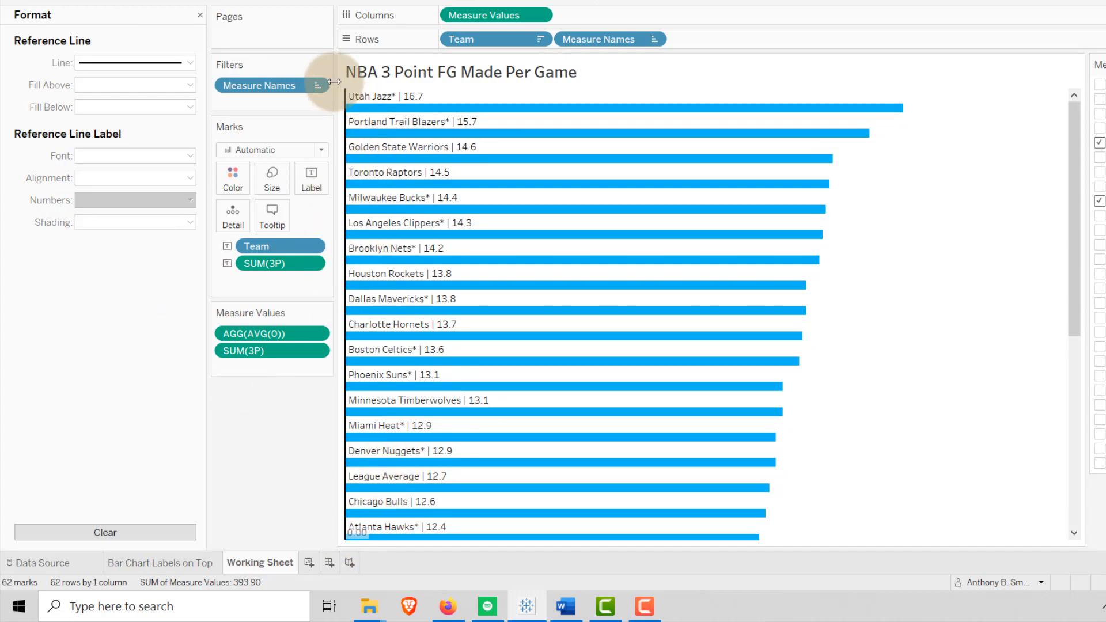
right_click(271, 85)
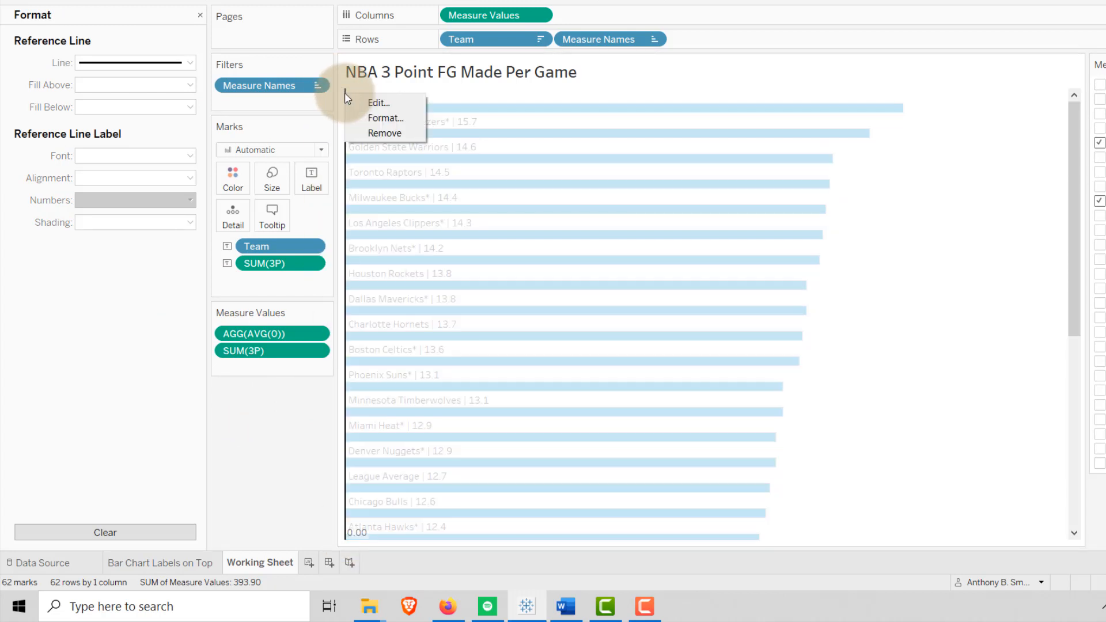
mouse_move(386, 117)
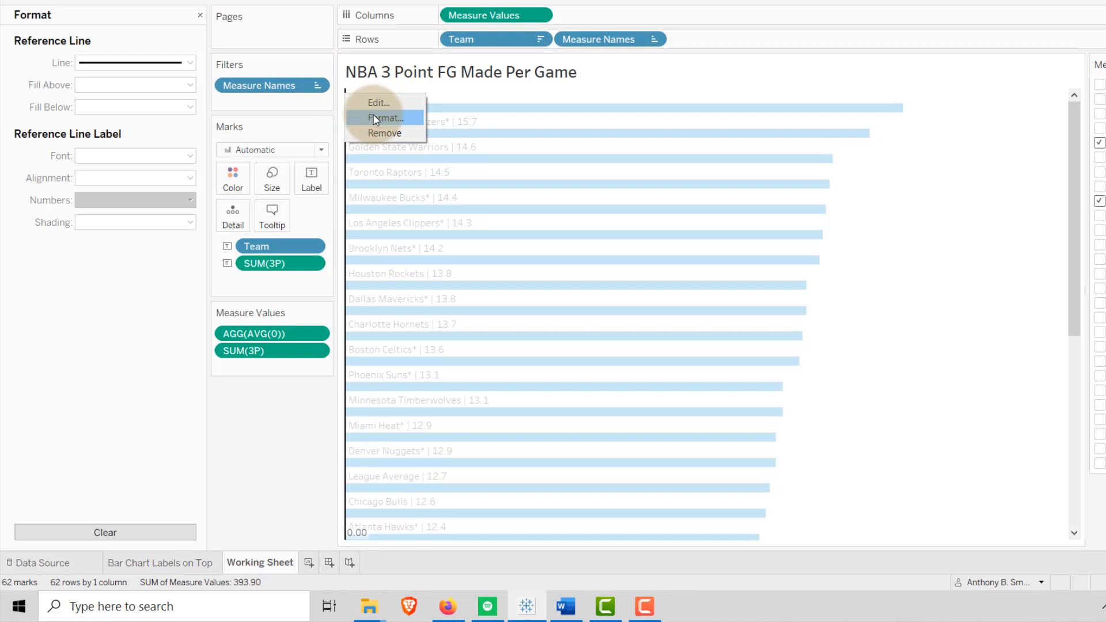
click(379, 102)
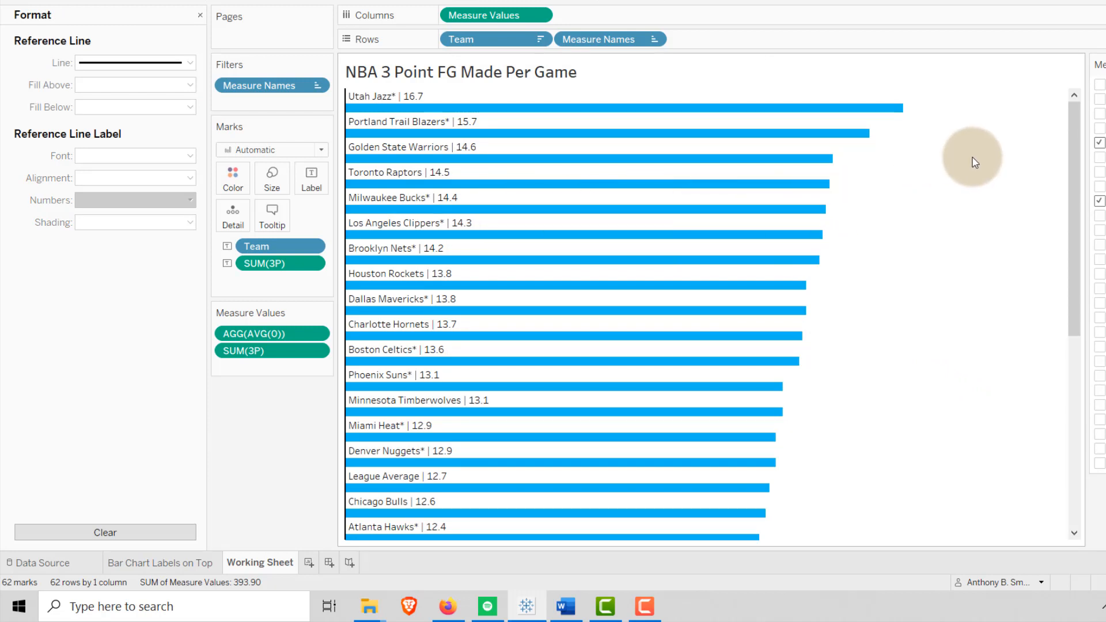
mouse_move(968, 164)
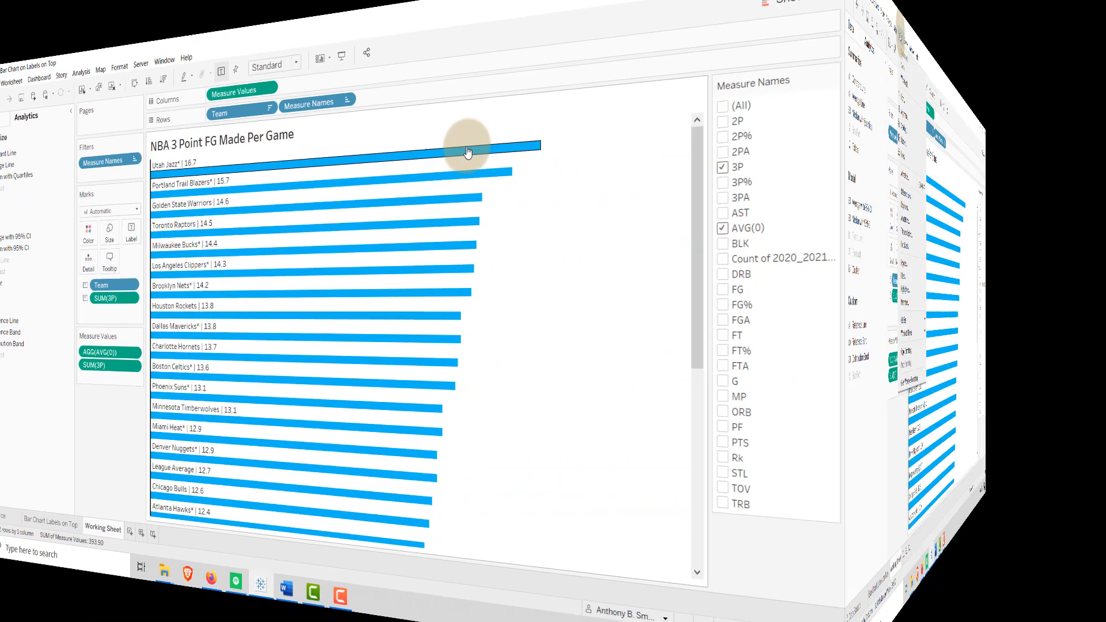
Make the chart rows taller via Format > Cell Size.
click(264, 24)
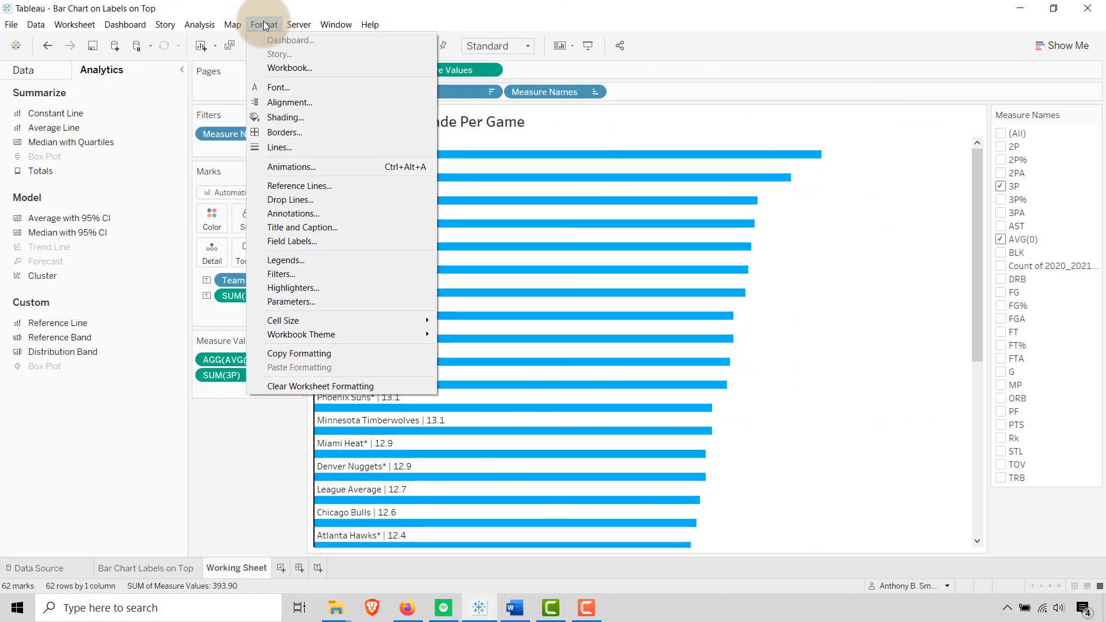
click(283, 320)
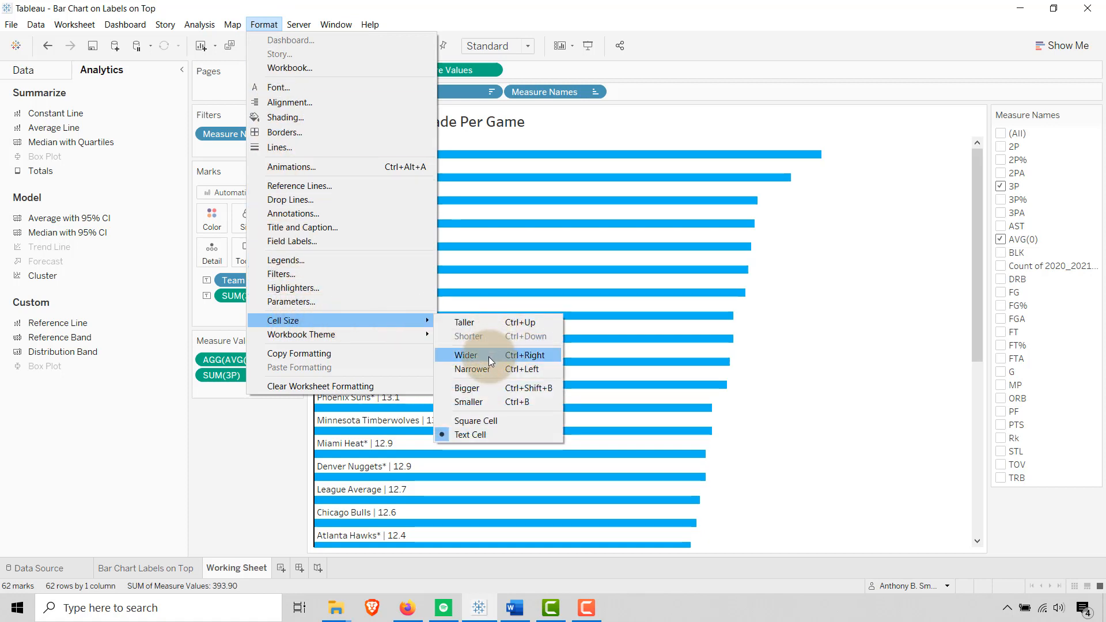
mouse_move(465, 322)
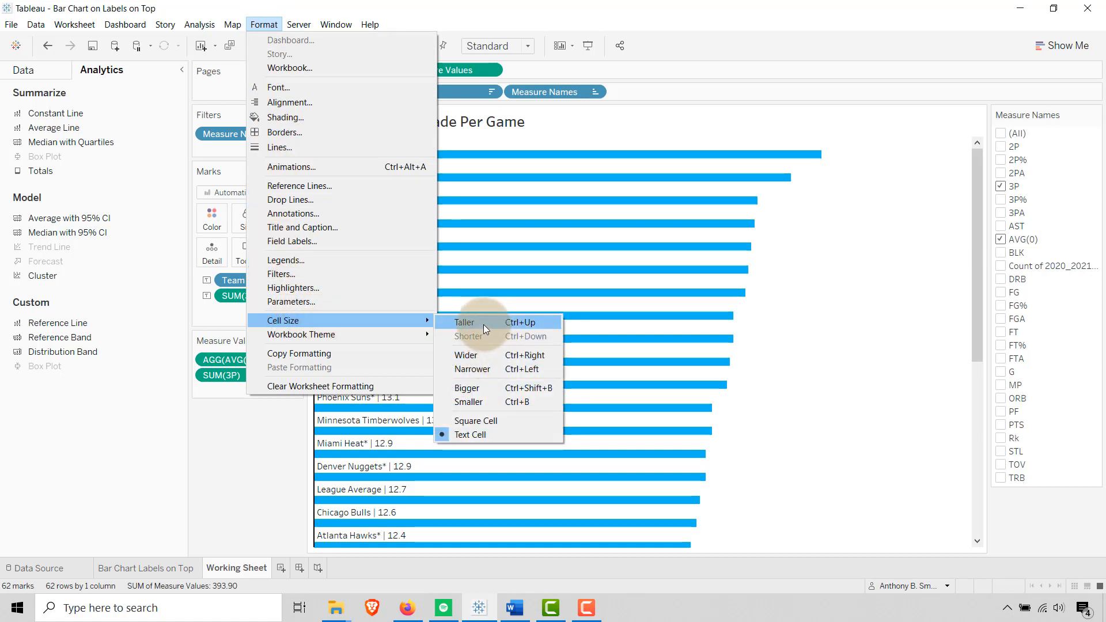
click(465, 322)
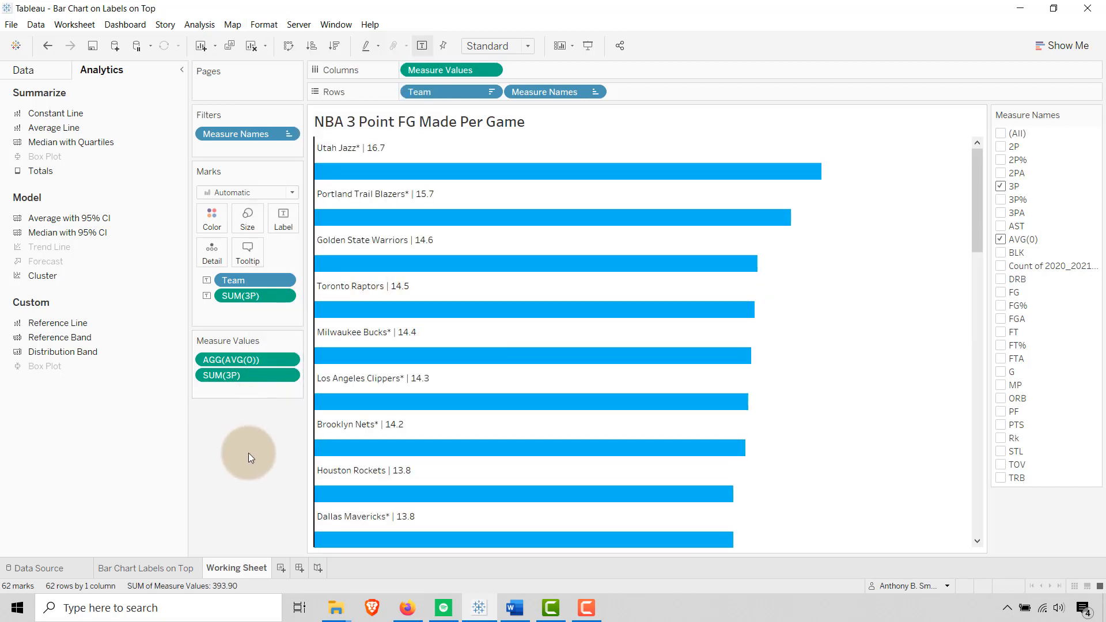
mouse_move(337, 149)
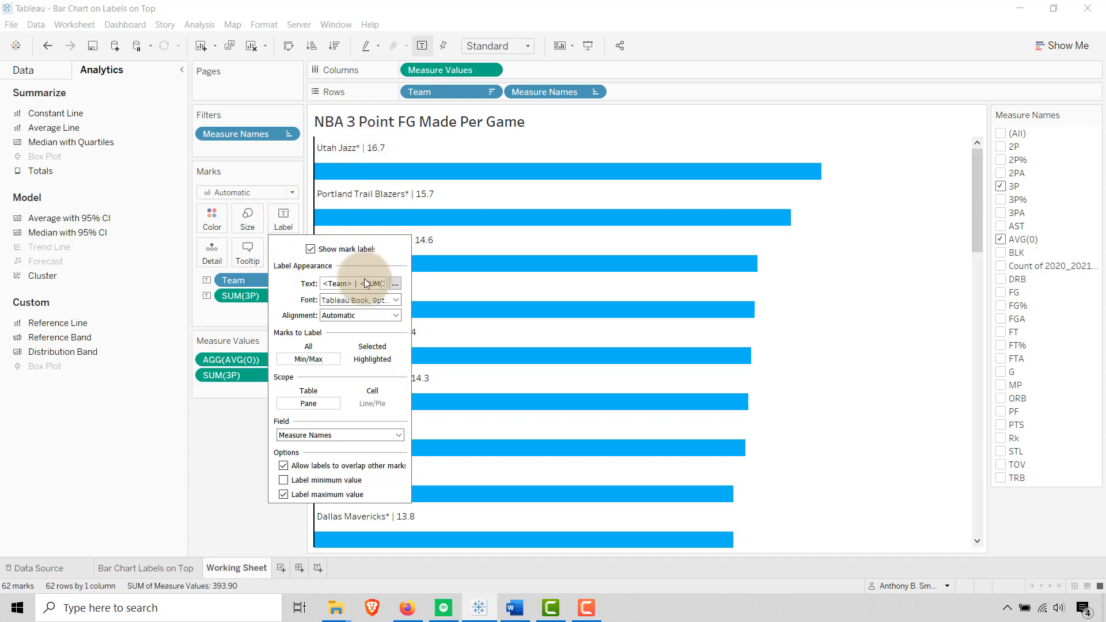
Make the team-and-value label text size 12 and bold.
click(395, 283)
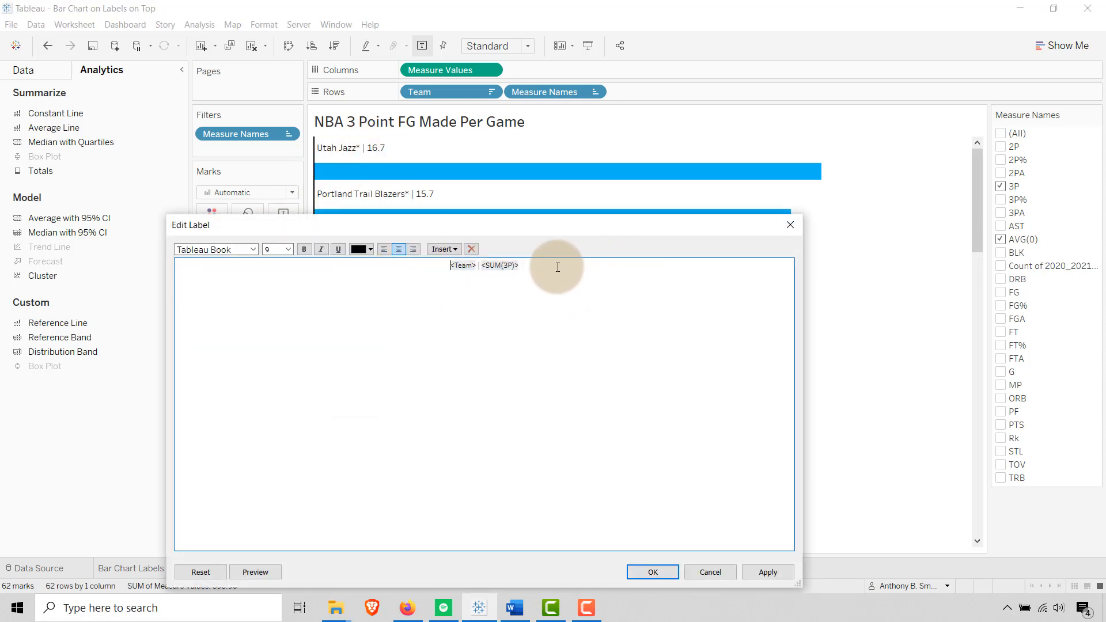
click(287, 249)
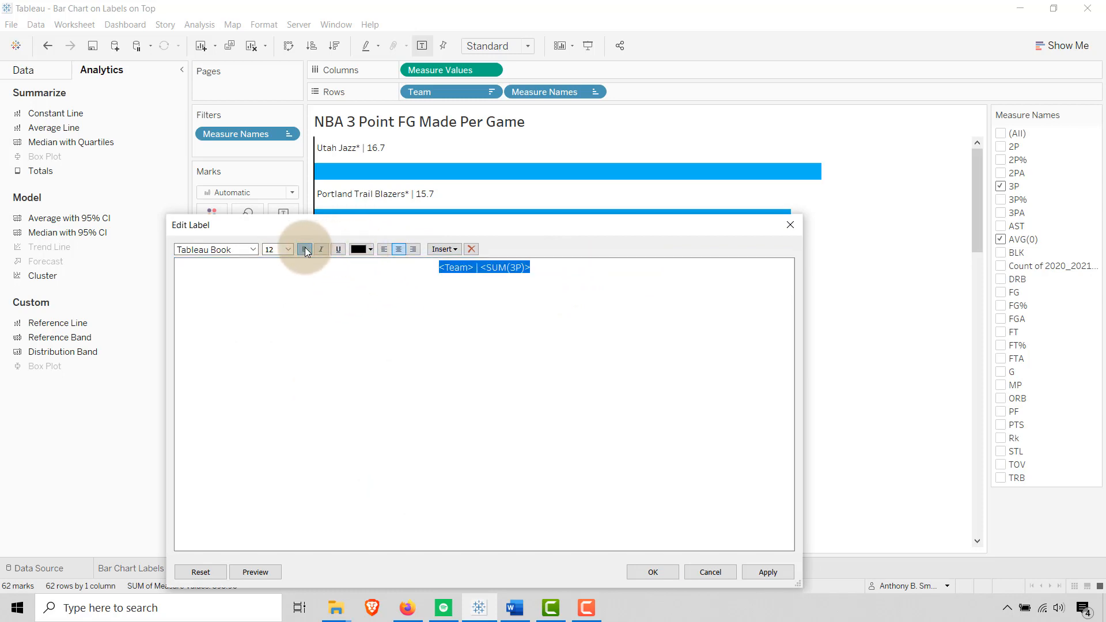
click(304, 249)
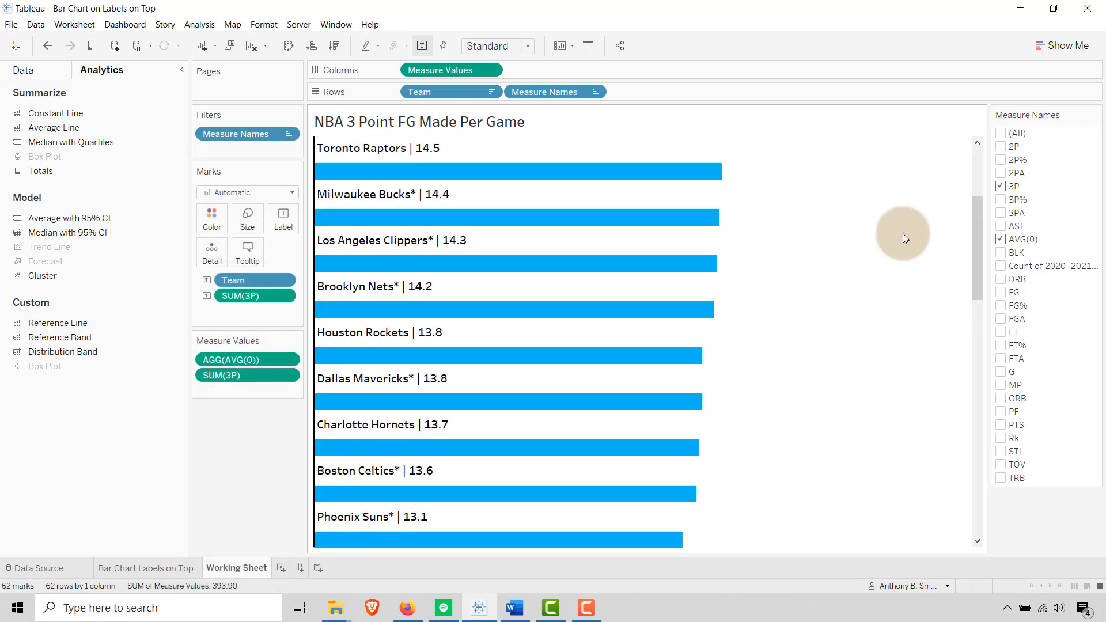
Widen the bar size slider so the blue bars become thicker under the labels.
scroll(up, 3)
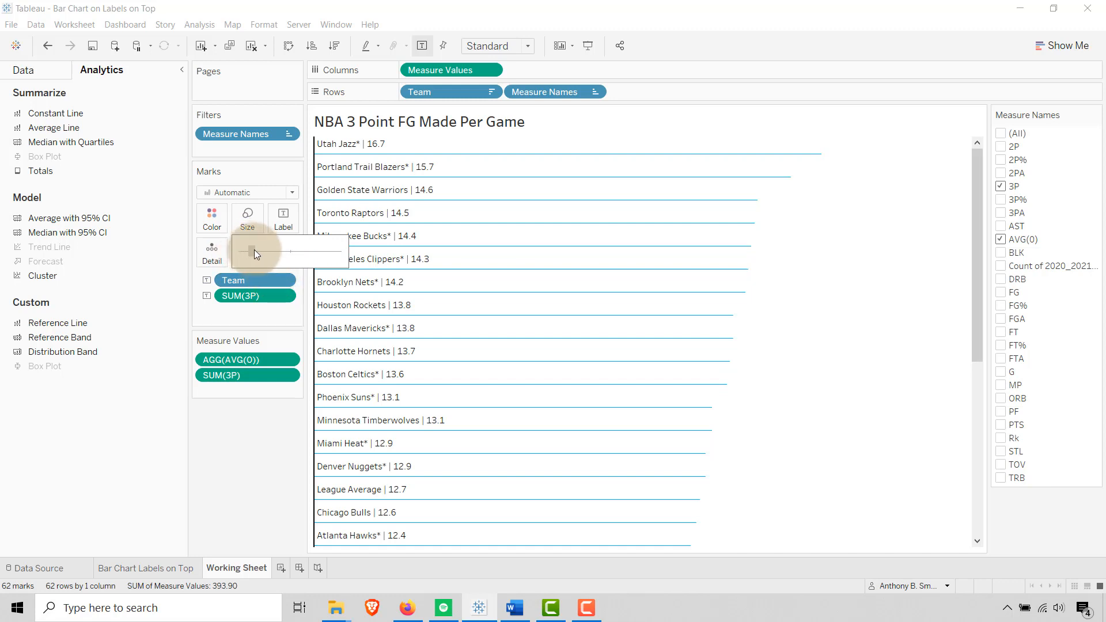
drag(254, 252, 317, 252)
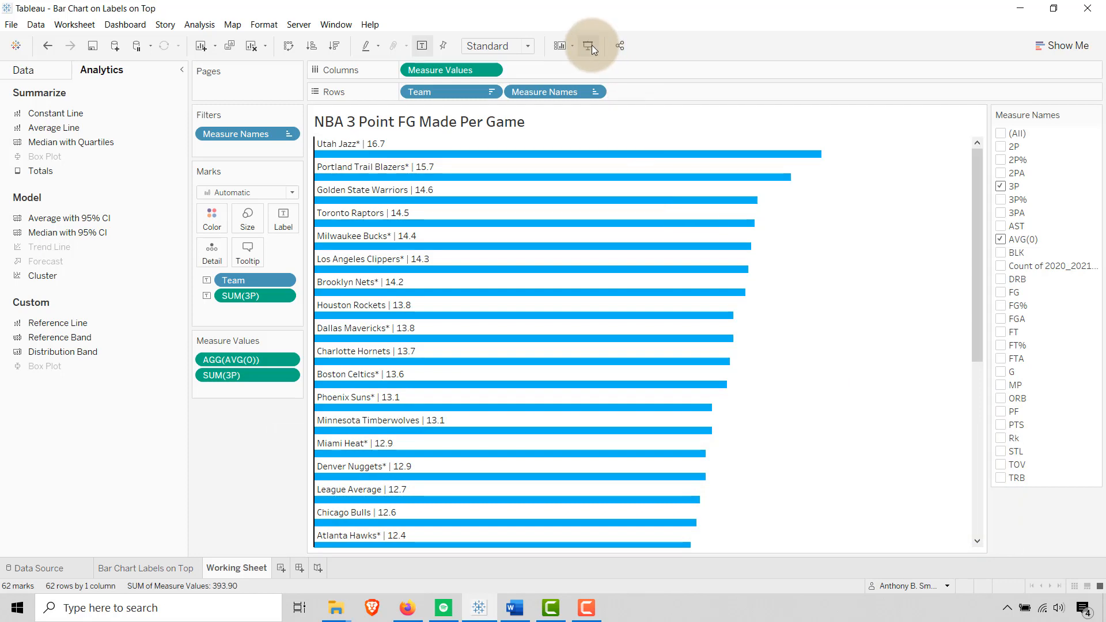
Switch to Presentation Mode to show the chart full screen.
click(573, 45)
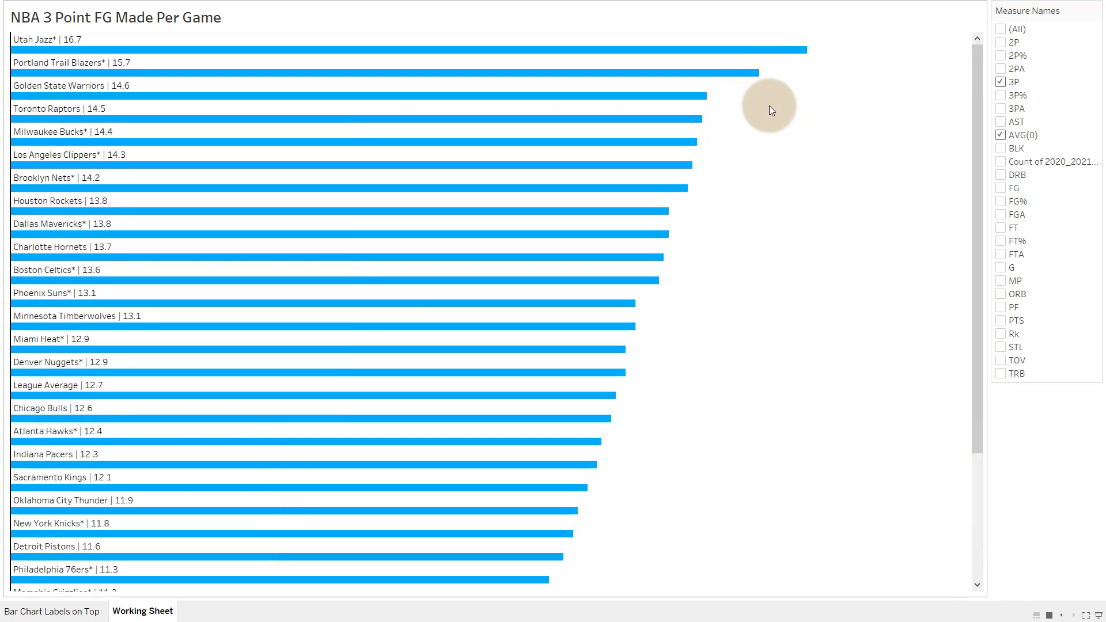
mouse_move(774, 139)
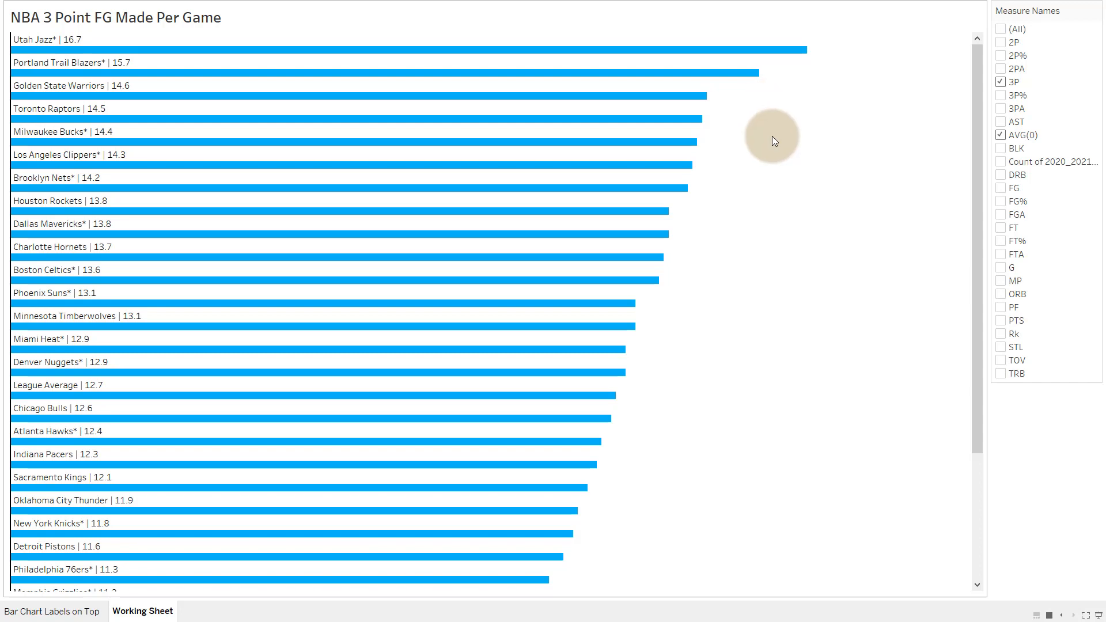